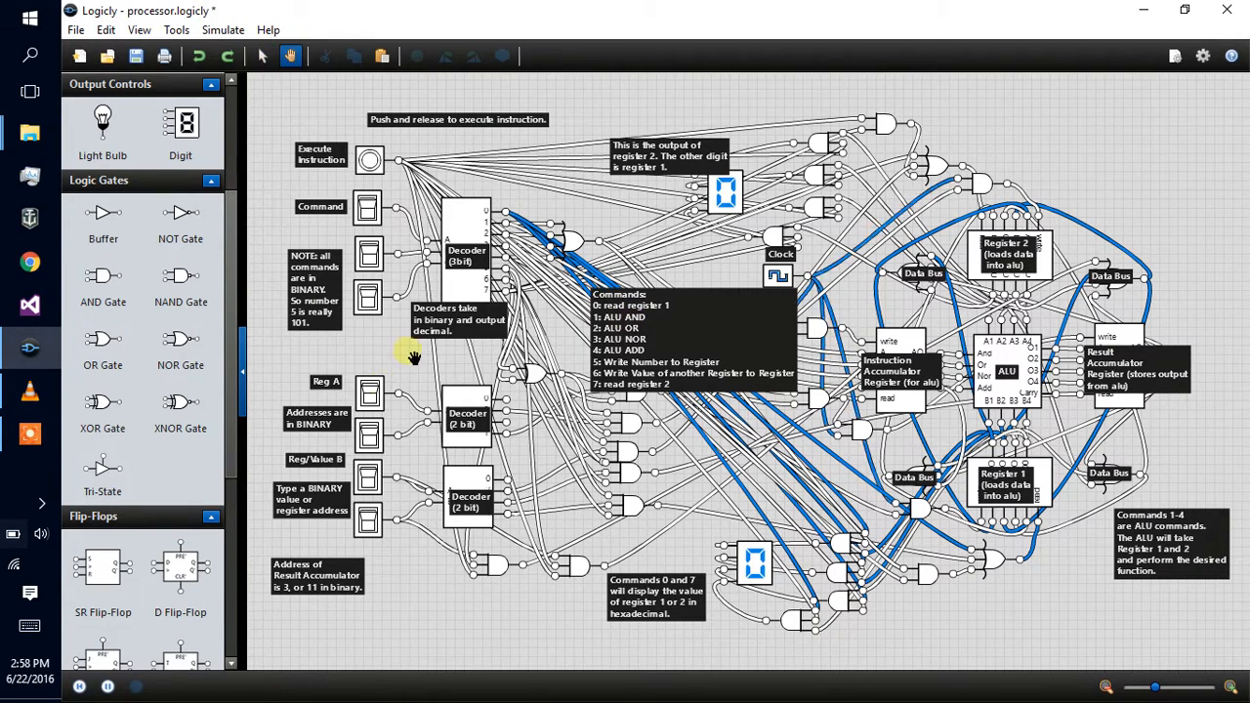
mouse_move(394, 357)
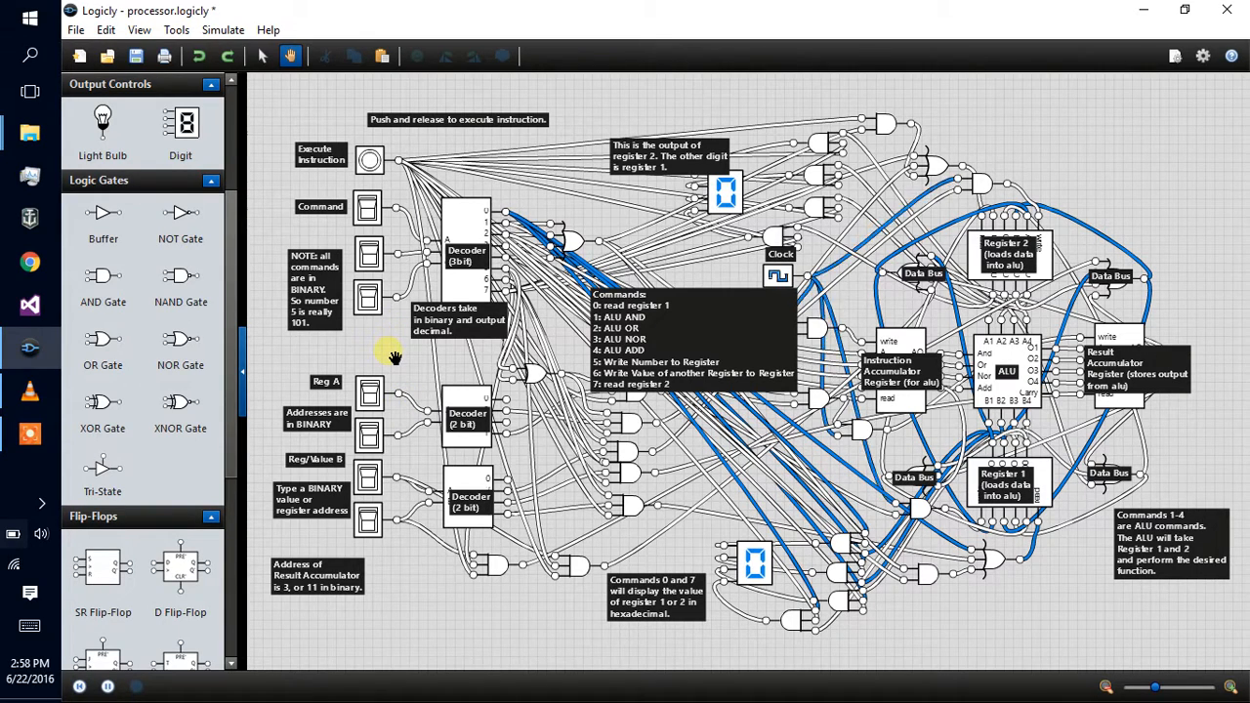
mouse_move(719, 664)
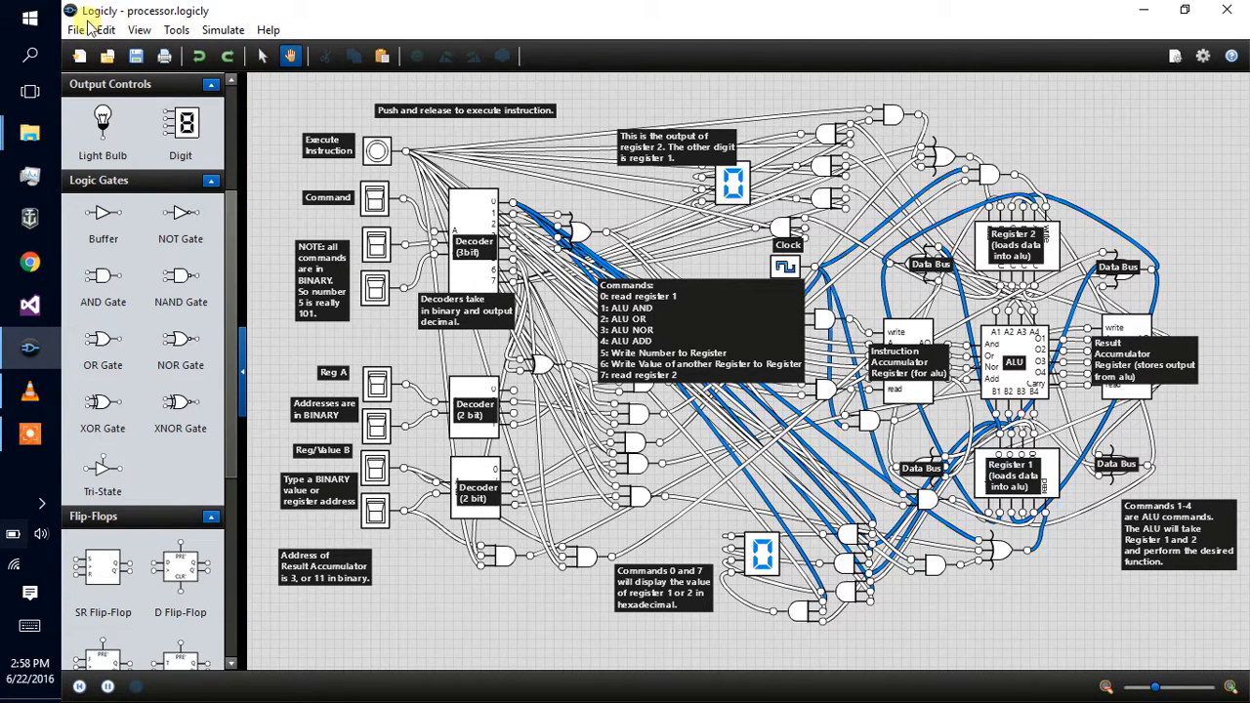
mouse_move(295, 351)
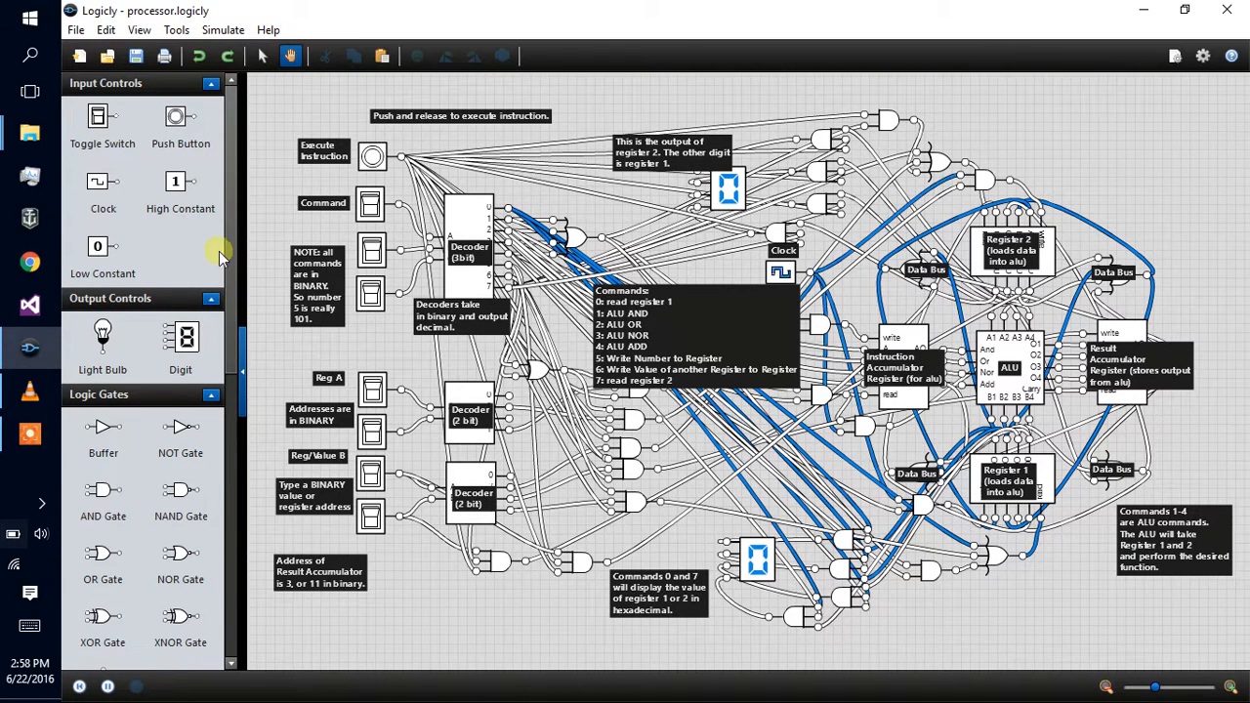
Step: Bring up Label Properties for the Result Accumulator Register text label
scroll(down, 3)
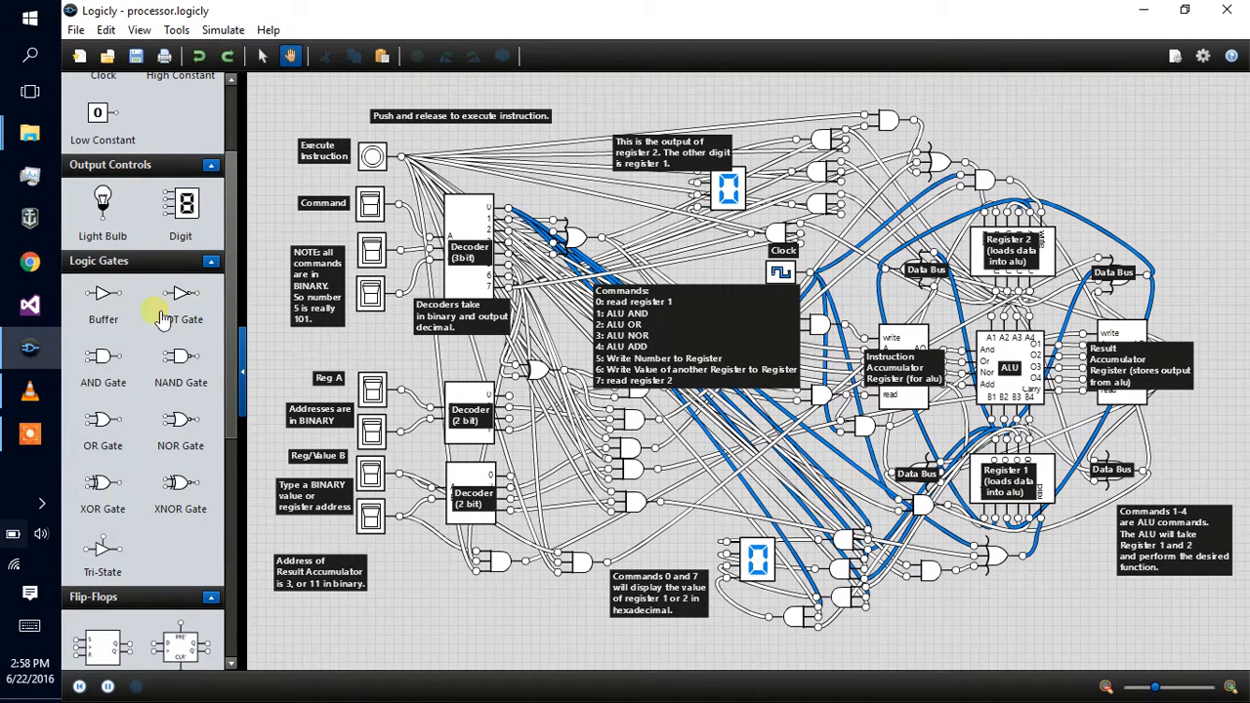
mouse_move(180, 566)
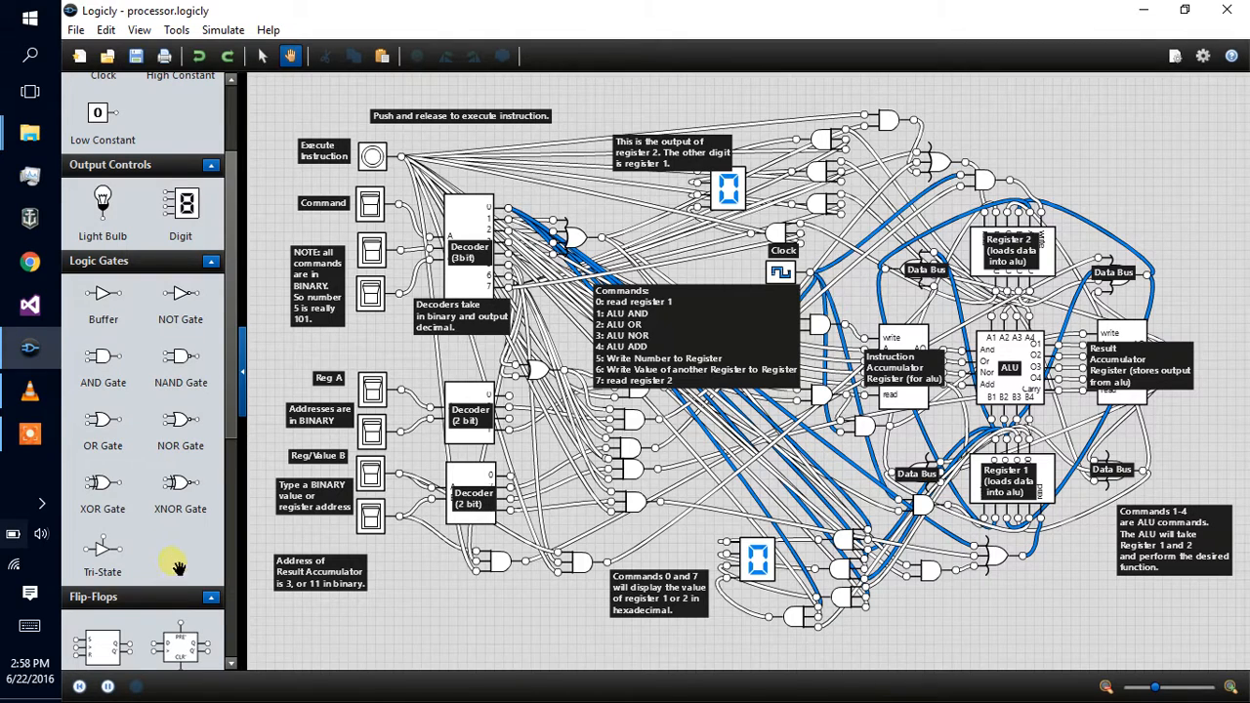
mouse_move(265, 629)
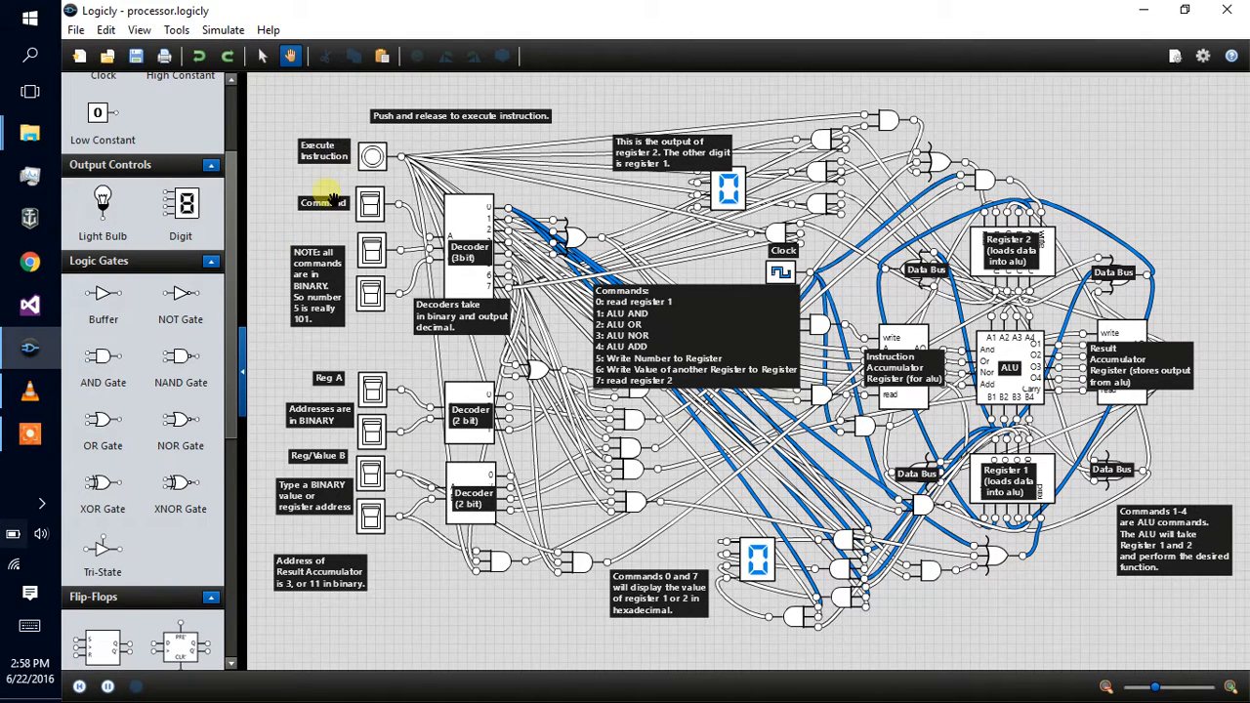
mouse_move(499, 205)
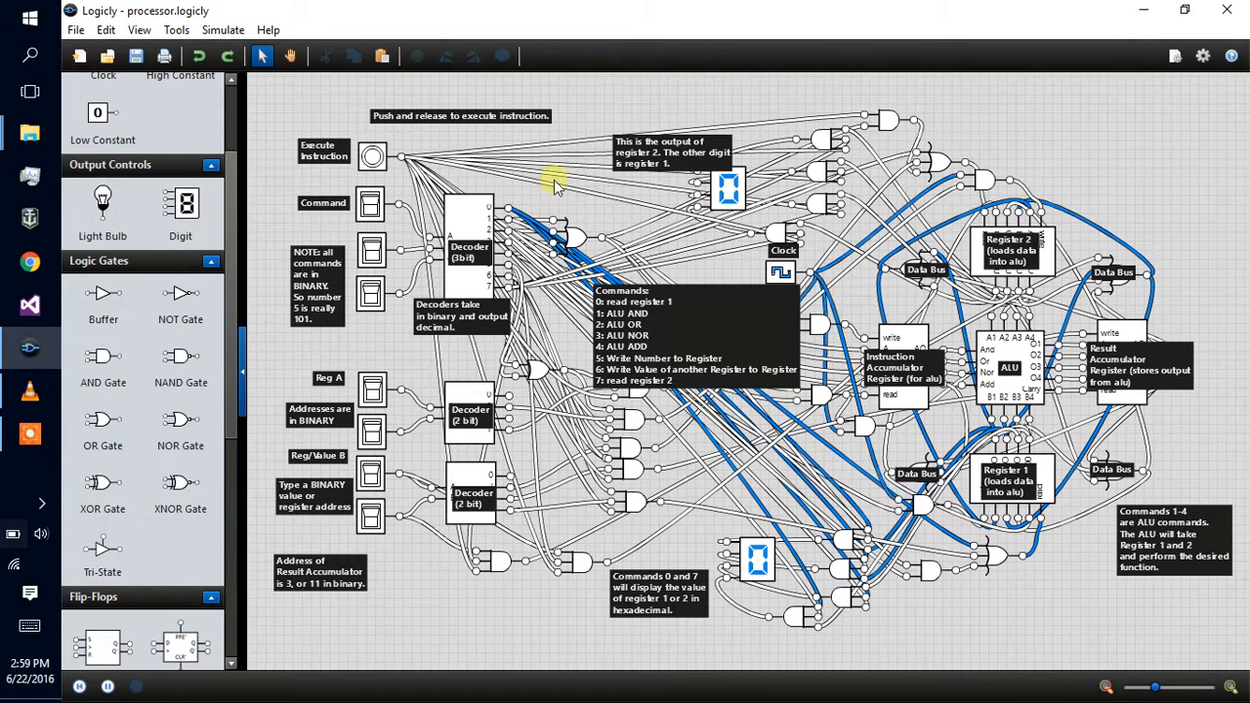
mouse_move(551, 199)
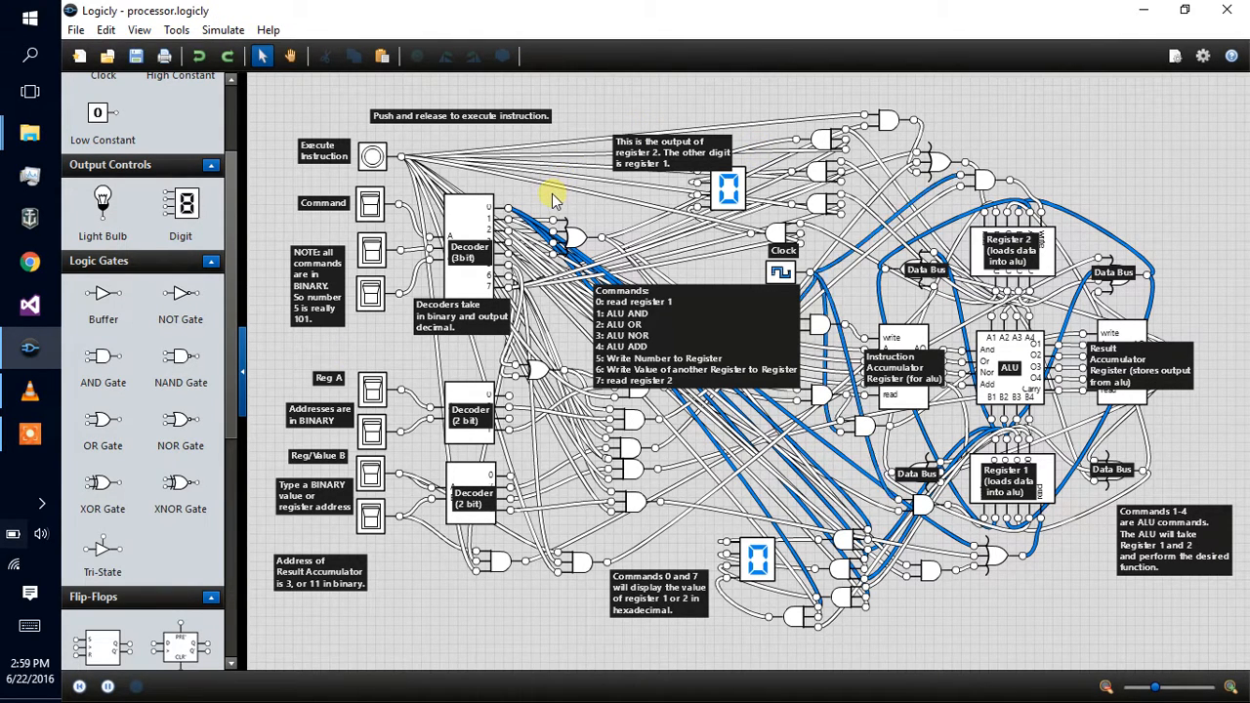
mouse_move(48, 277)
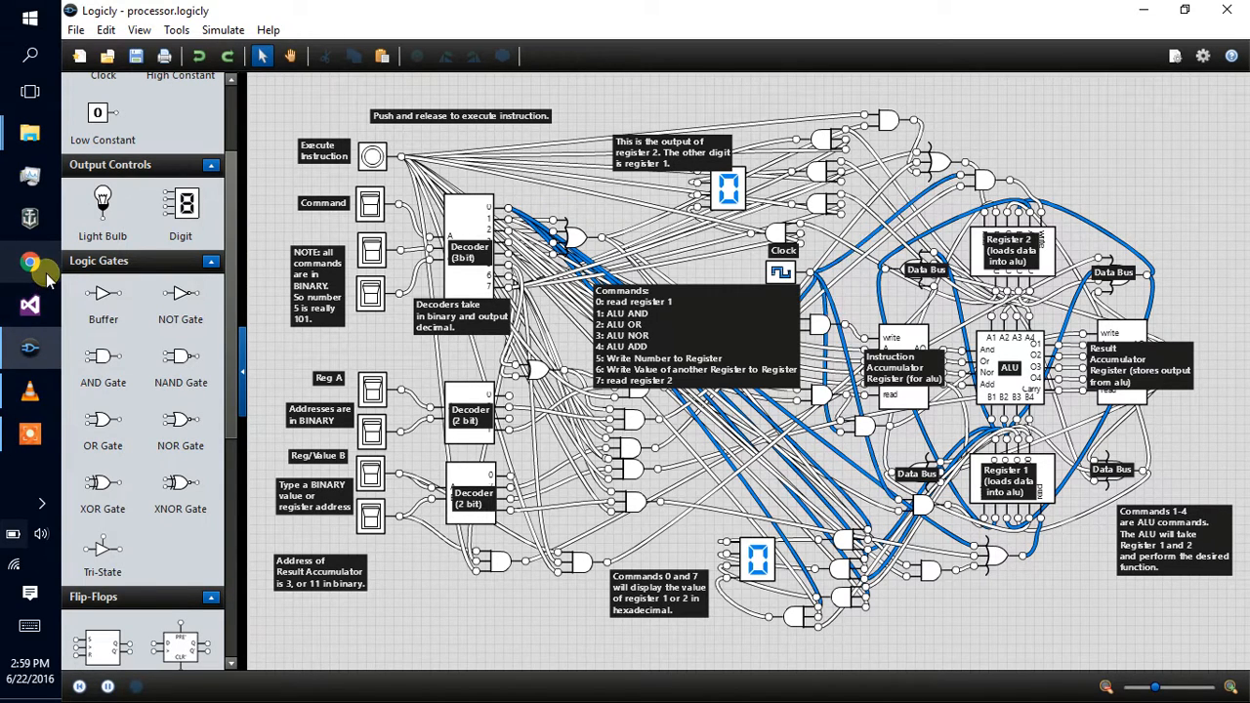
mouse_move(29, 264)
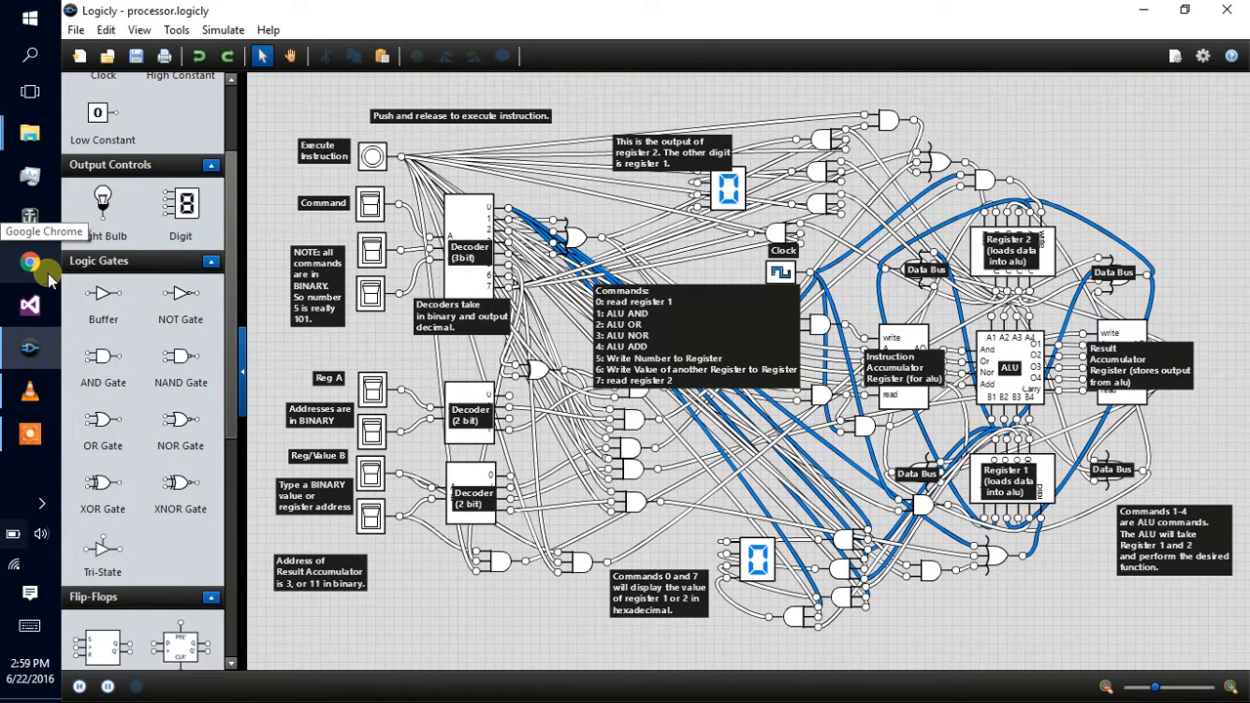
mouse_move(430, 633)
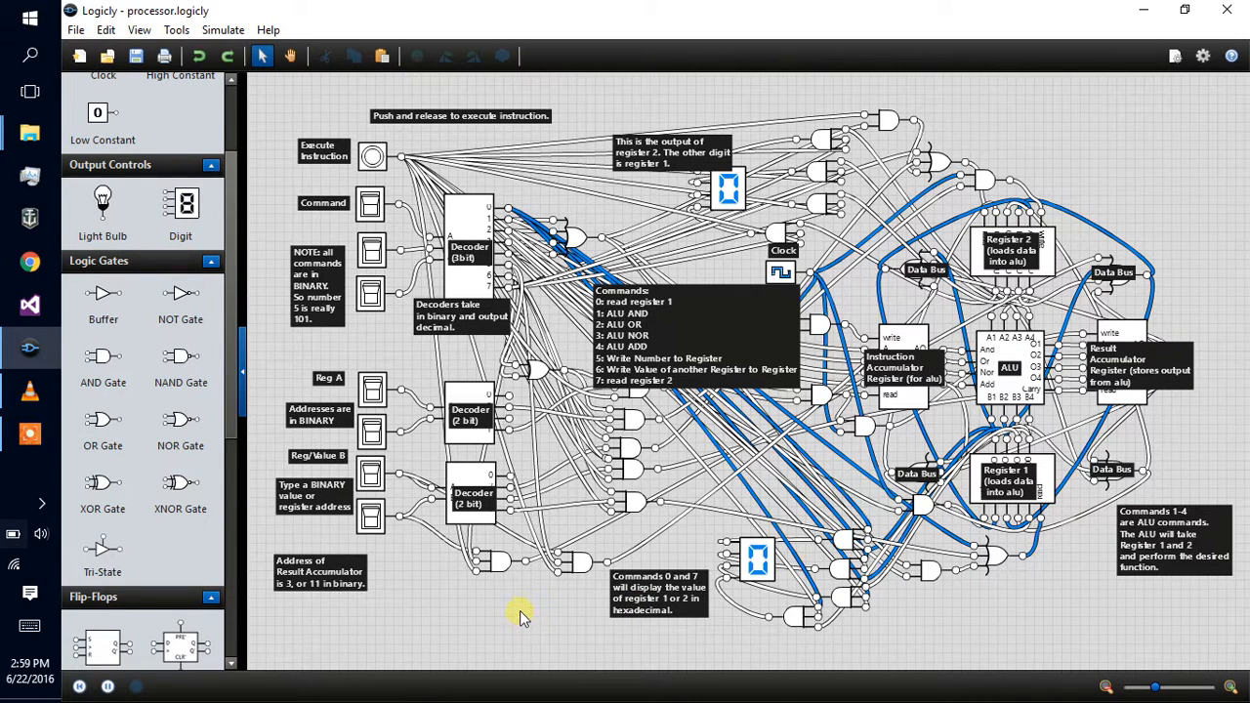
mouse_move(532, 594)
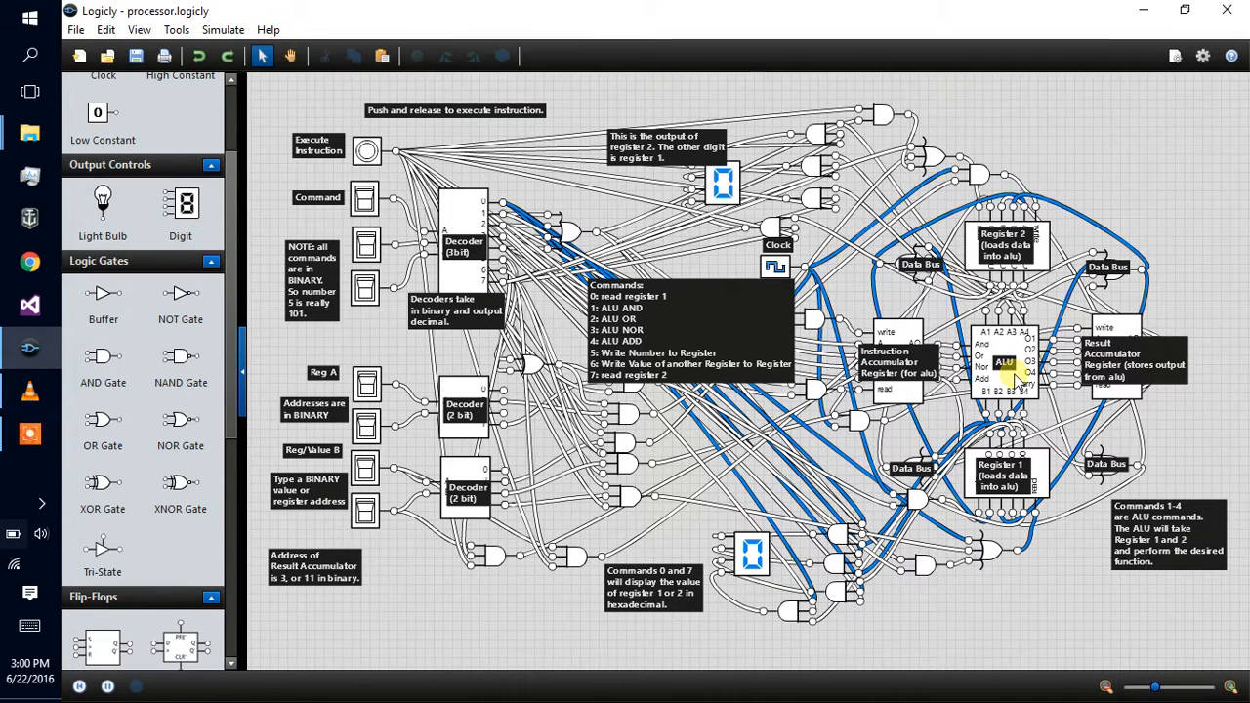
click(1006, 367)
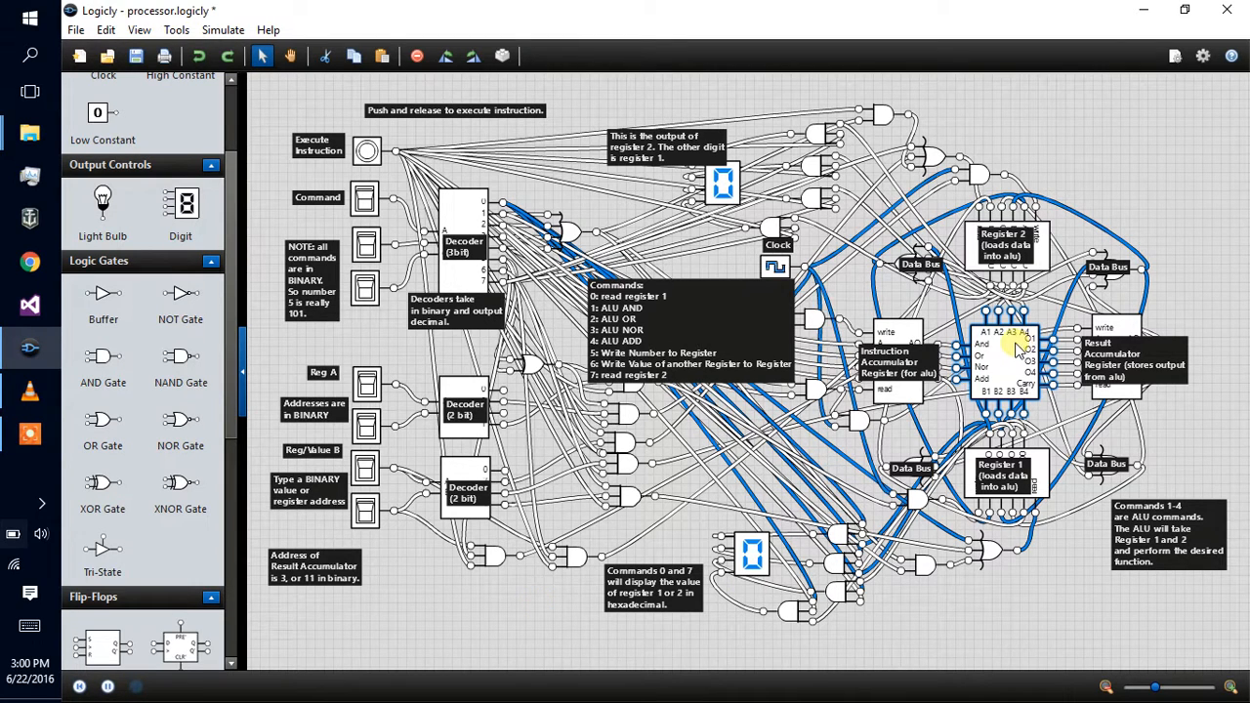
double_click(1006, 352)
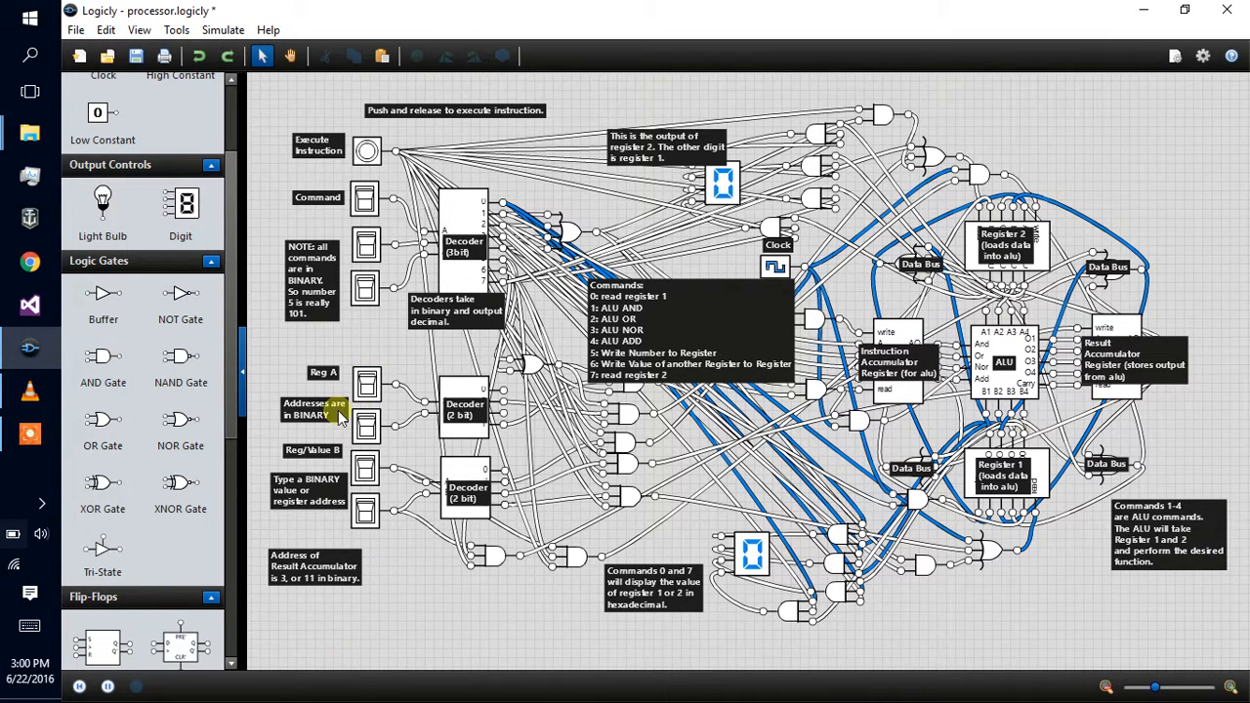
mouse_move(684, 375)
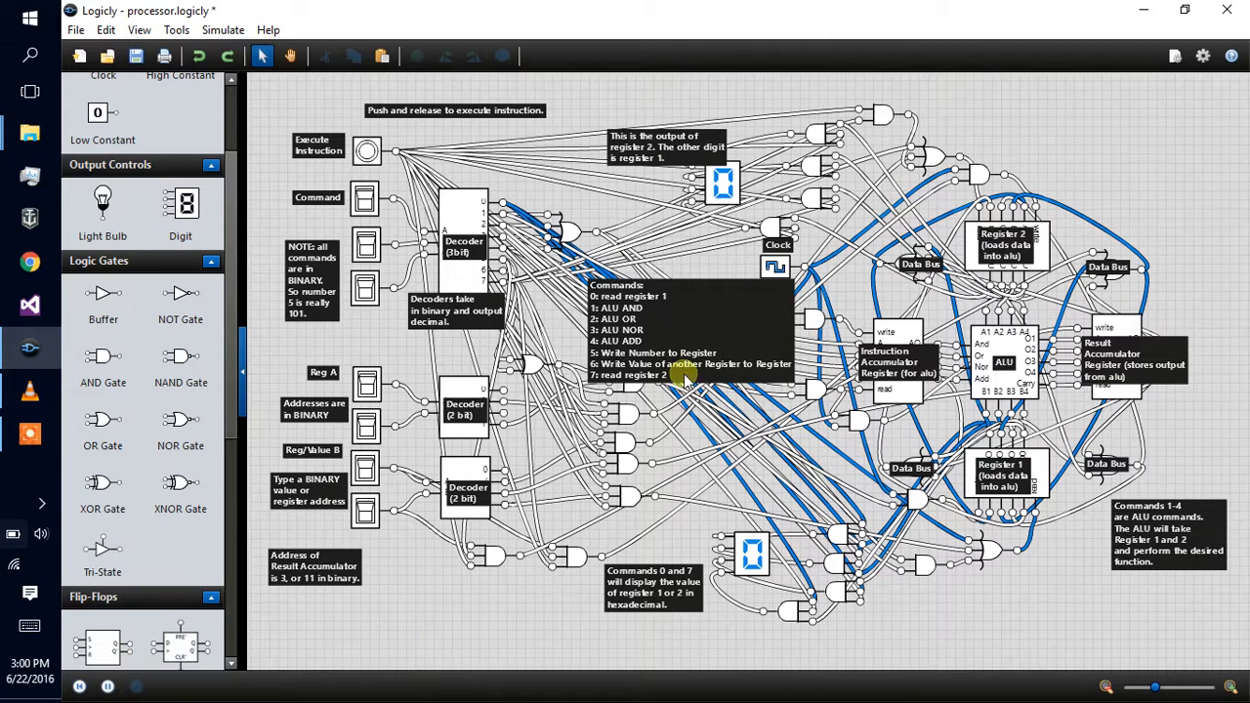
mouse_move(781, 375)
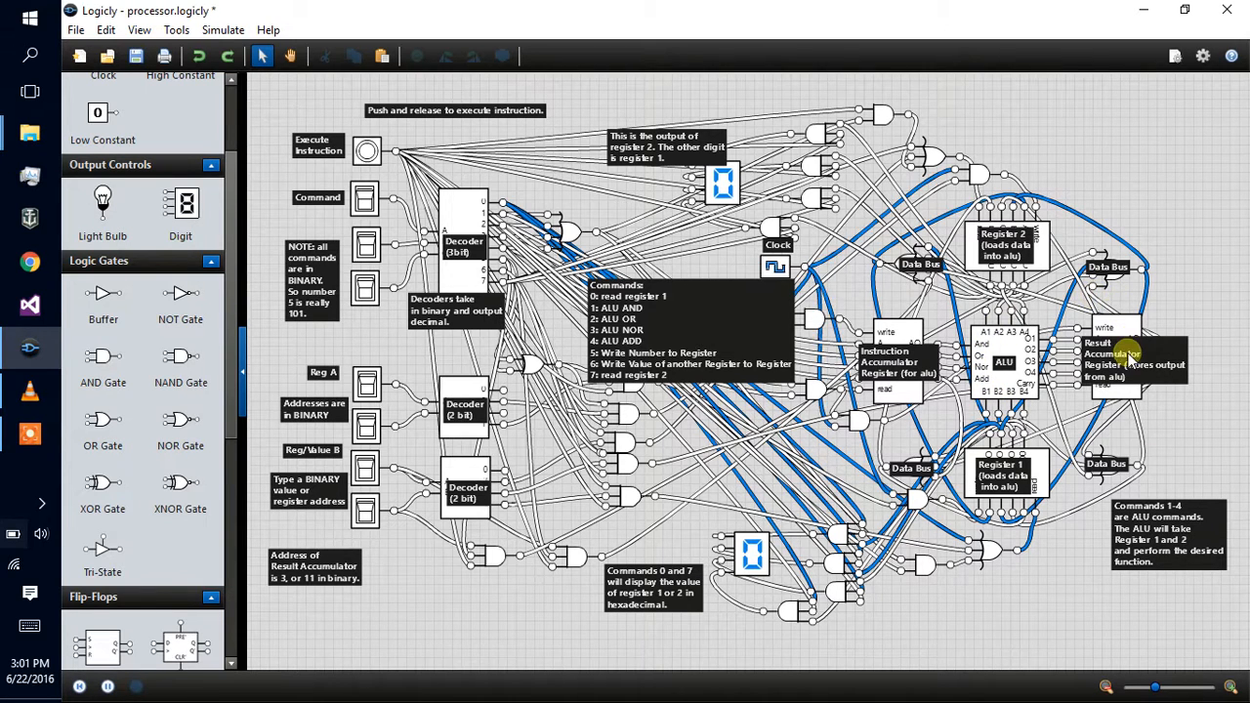
mouse_move(1149, 426)
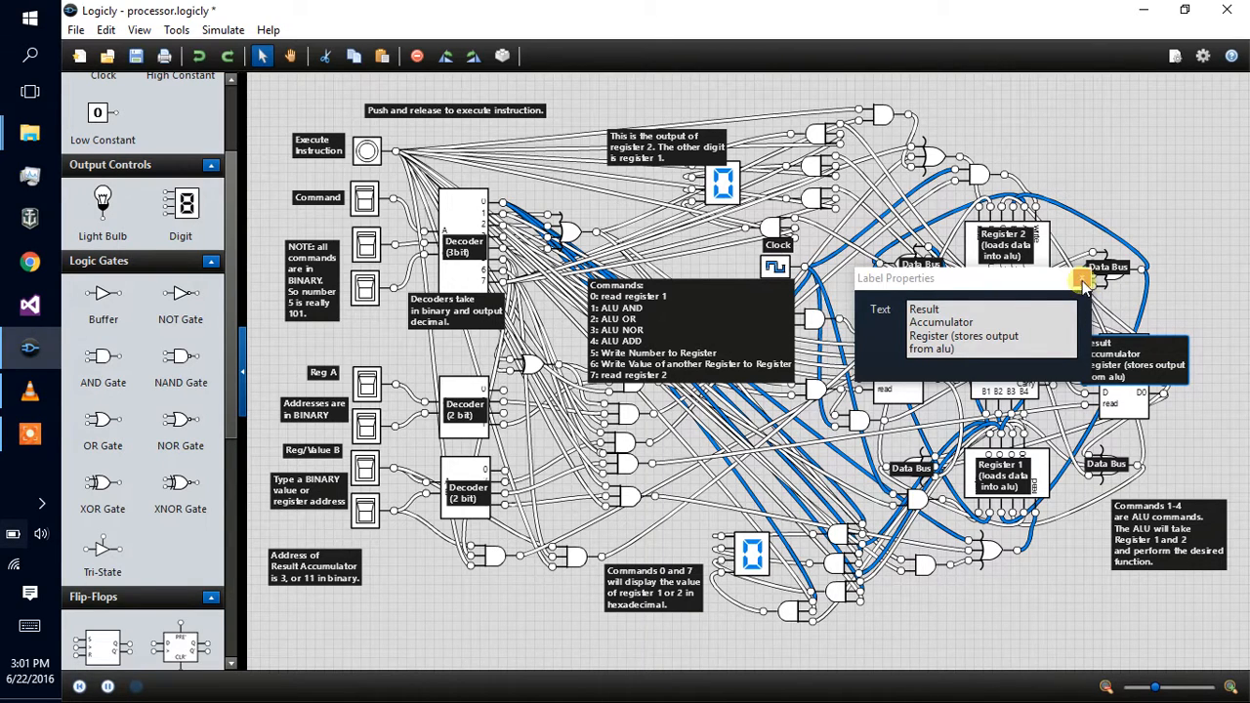
Step: Dismiss the Result Accumulator Register label's properties without changing its text
click(1082, 278)
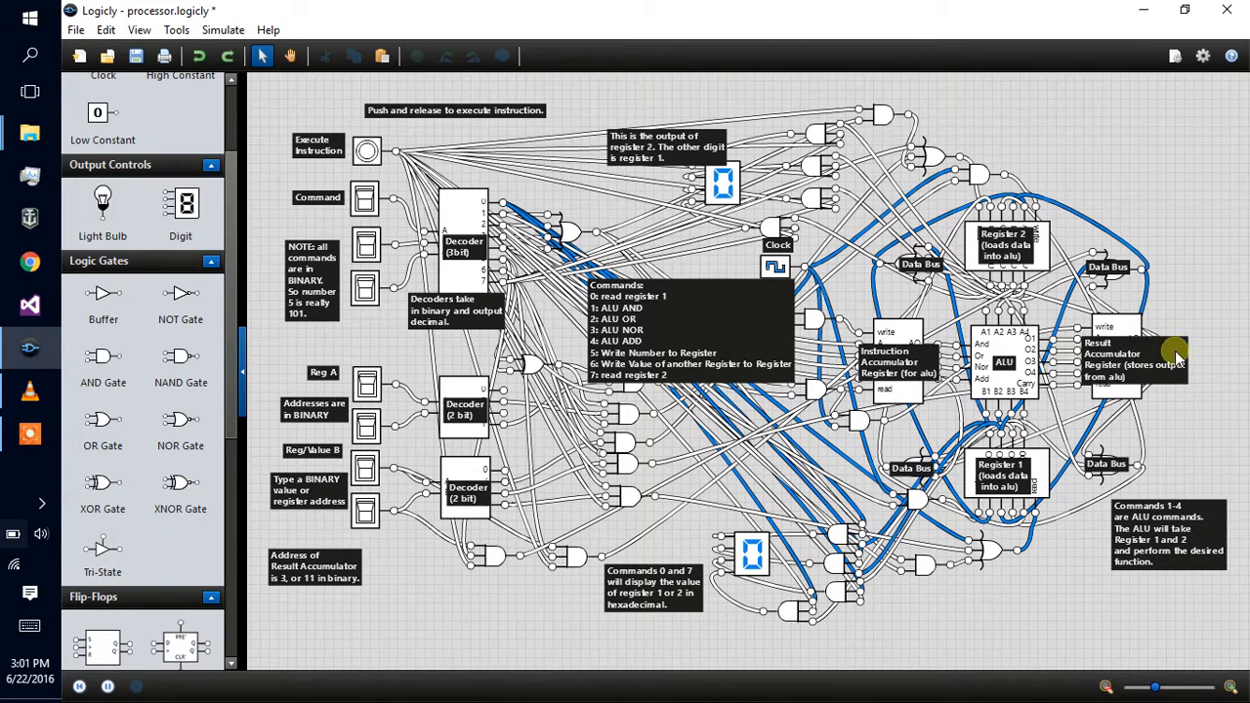
mouse_move(1092, 408)
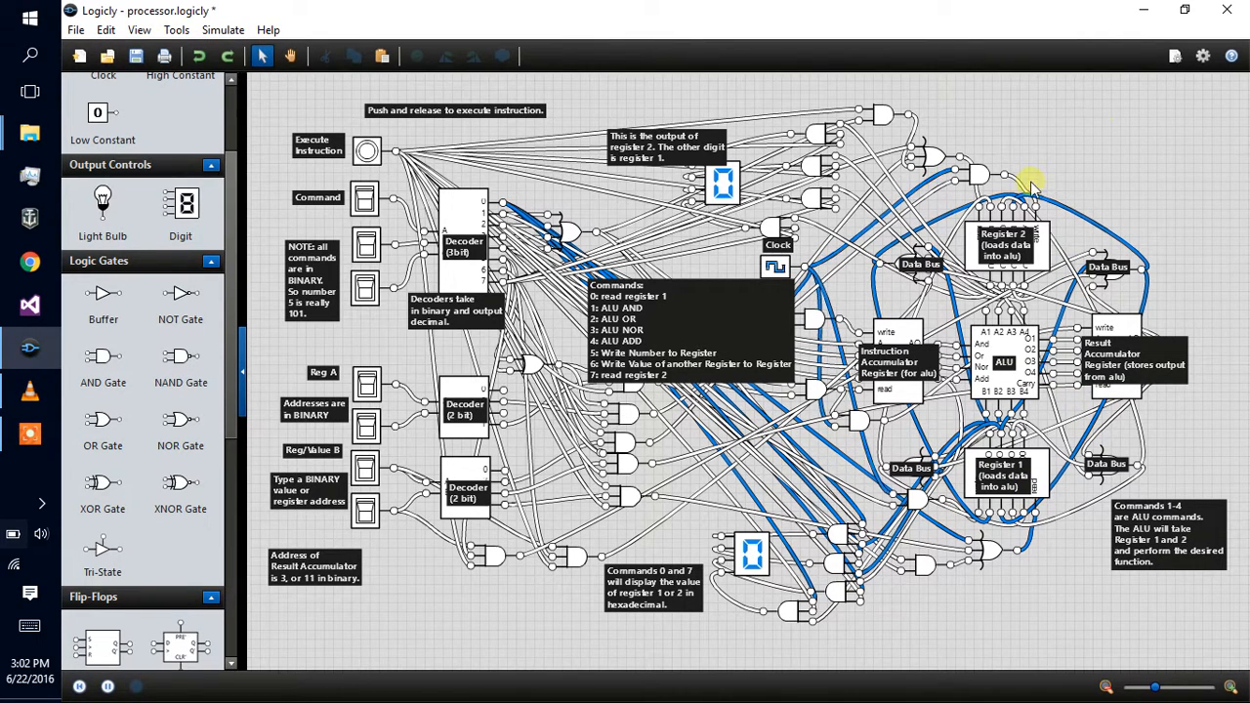
mouse_move(735, 297)
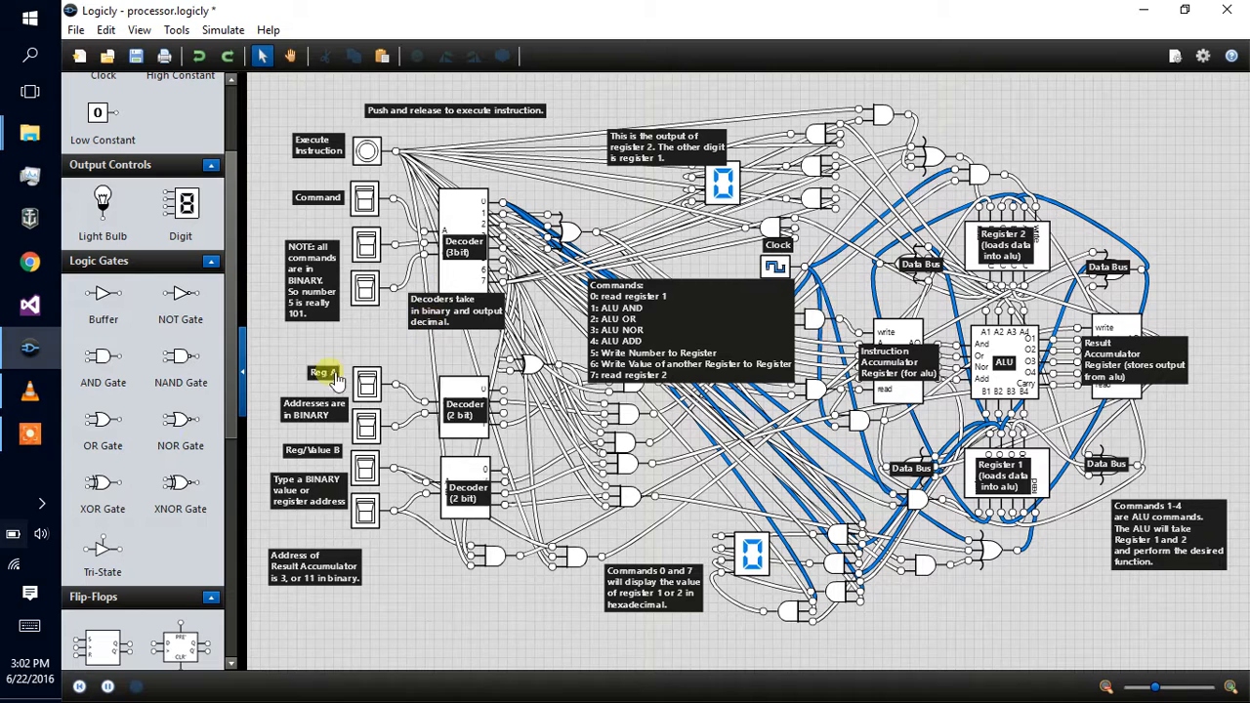
Step: Set two Command input bits high so a new command reaches the decoder
click(29, 433)
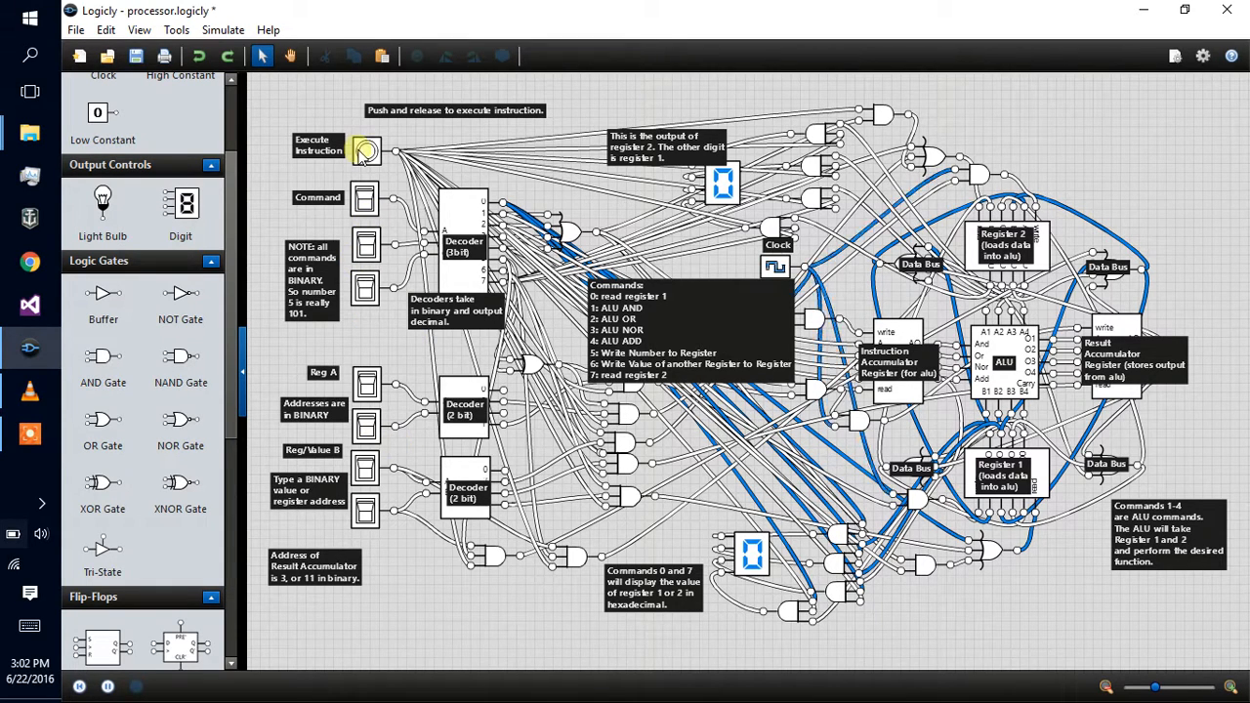
click(365, 152)
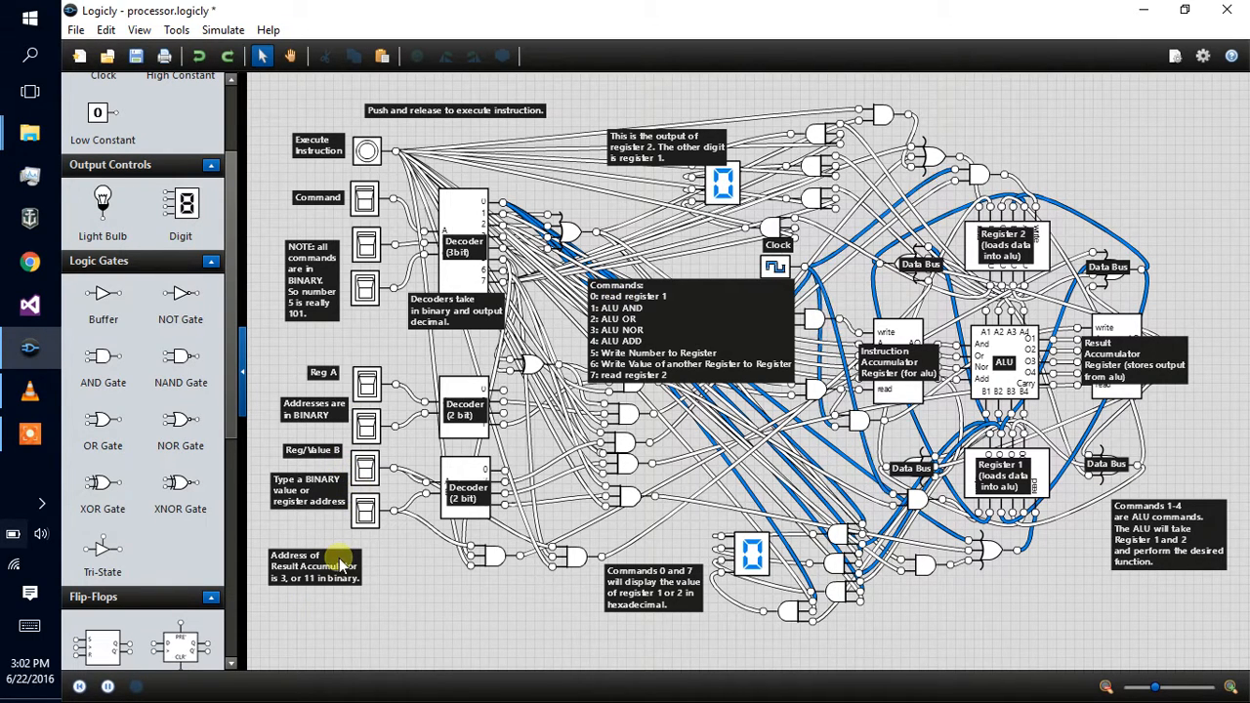
mouse_move(453, 272)
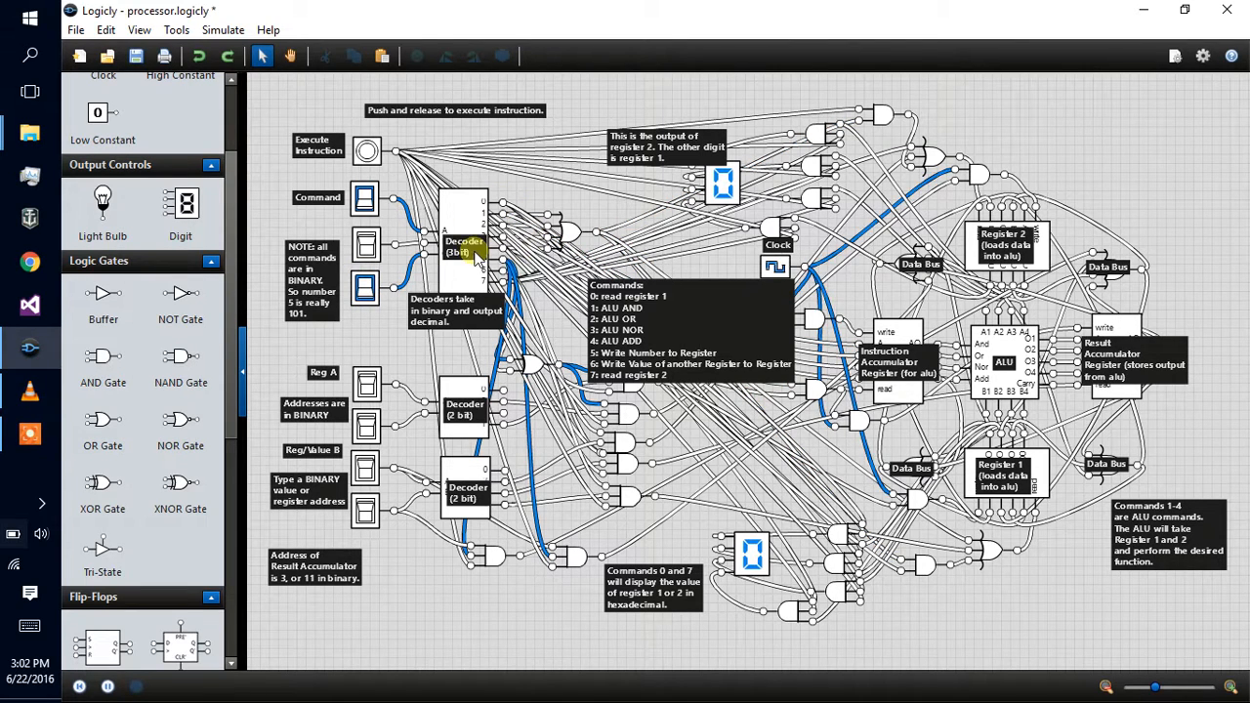
Step: Turn on the first two Command bits, leaving the third off
double_click(465, 246)
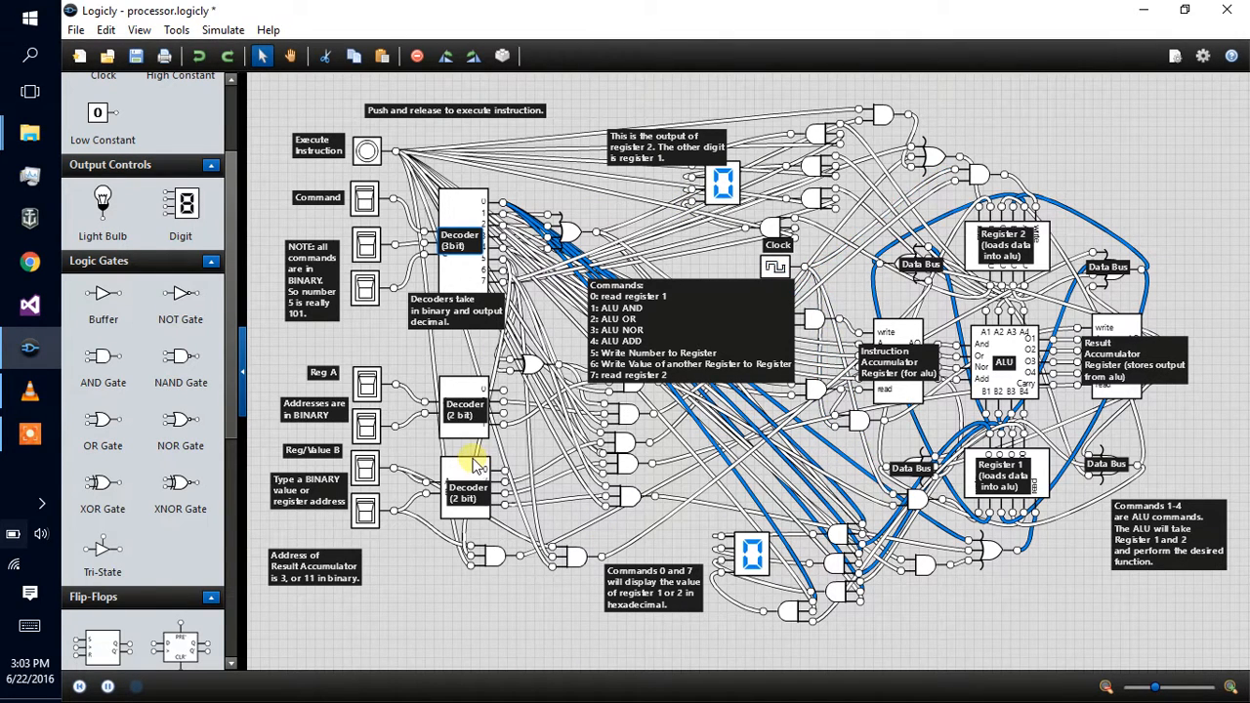
mouse_move(596, 429)
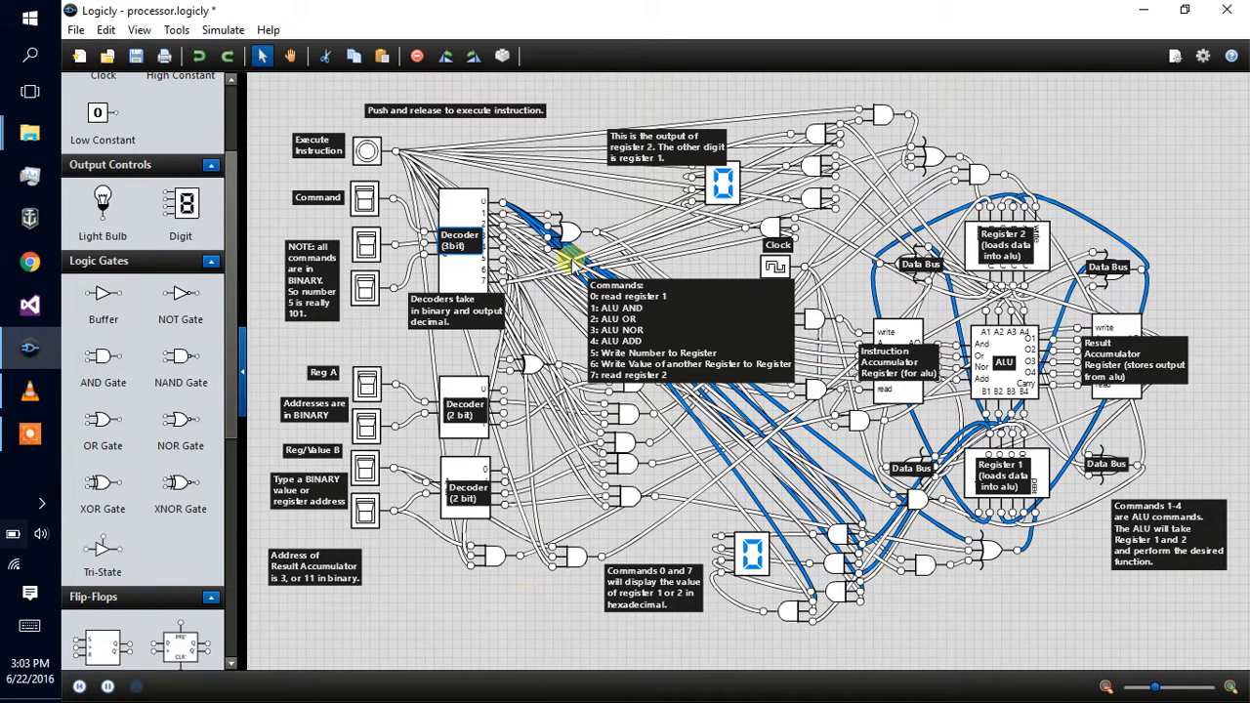
mouse_move(980, 80)
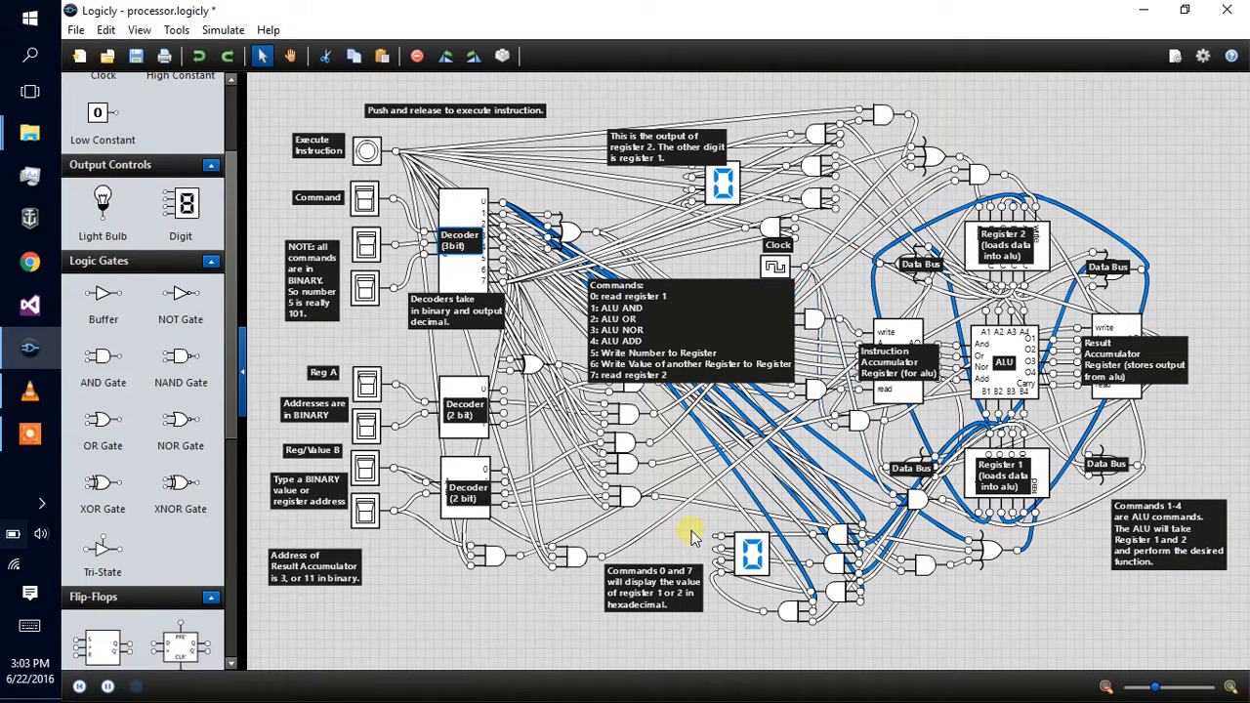
mouse_move(674, 531)
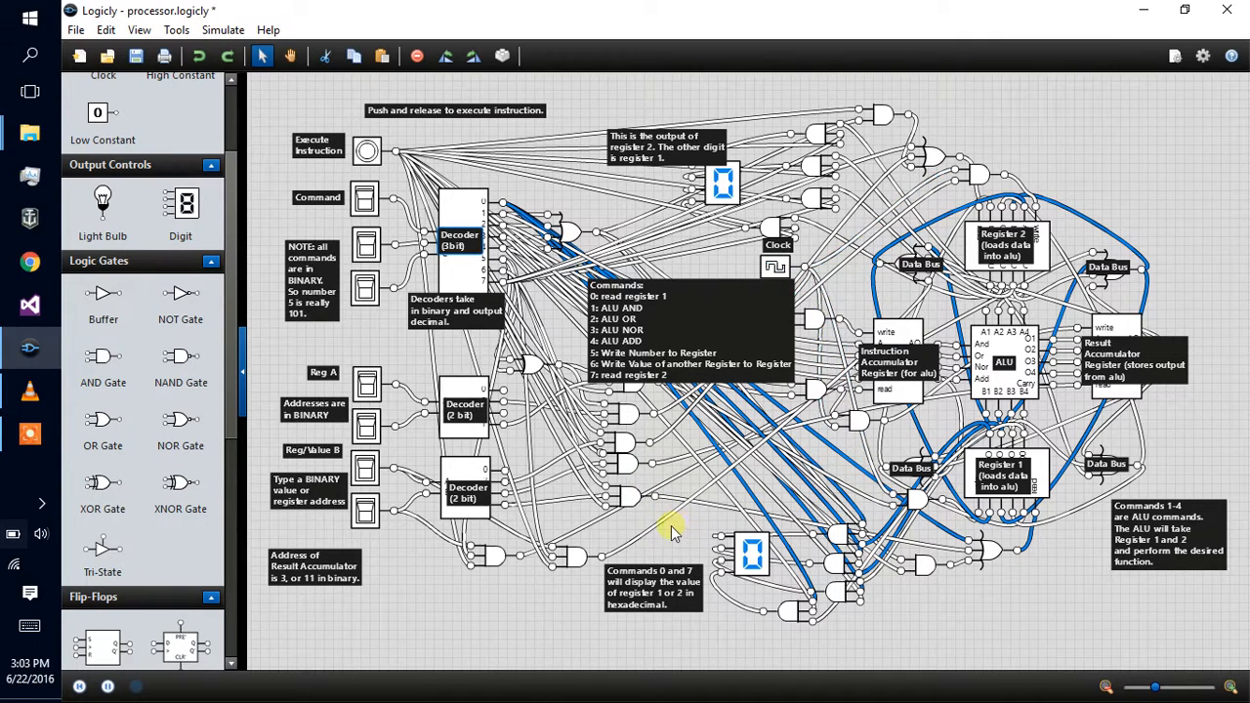
mouse_move(293, 352)
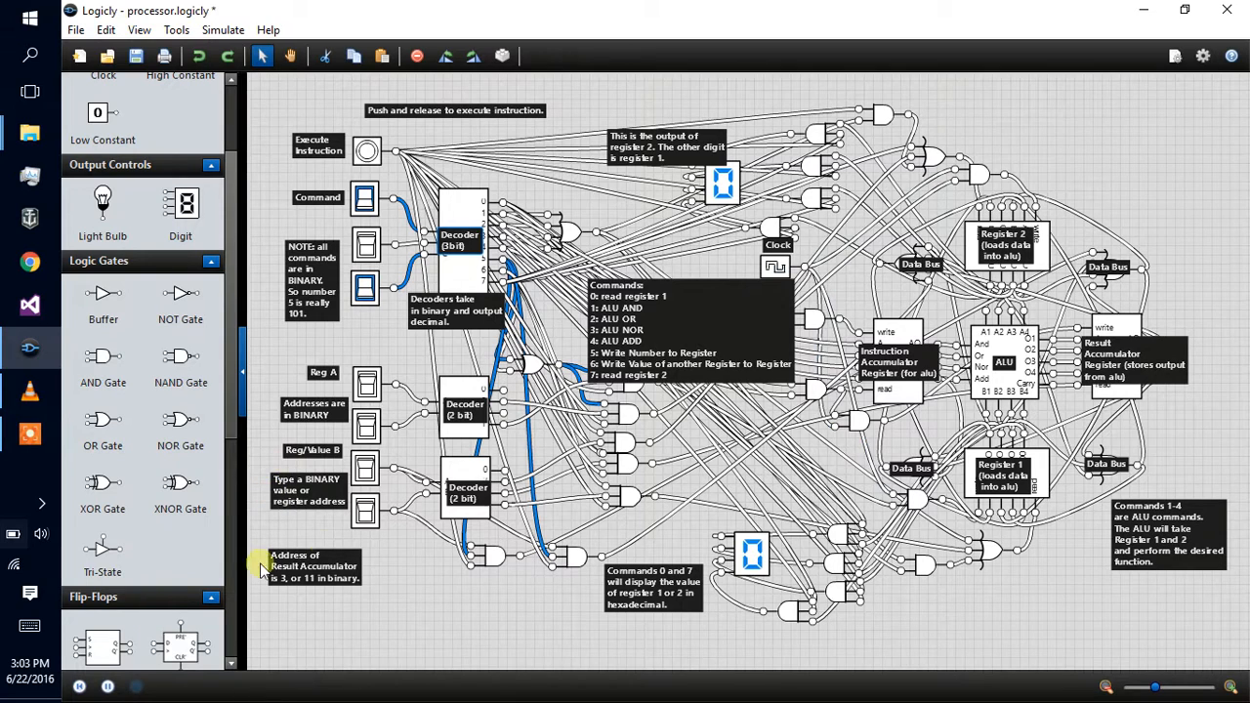
Step: Turn on the first Reg A address bit and the low Reg/Value B bit, then execute the instruction
double_click(303, 508)
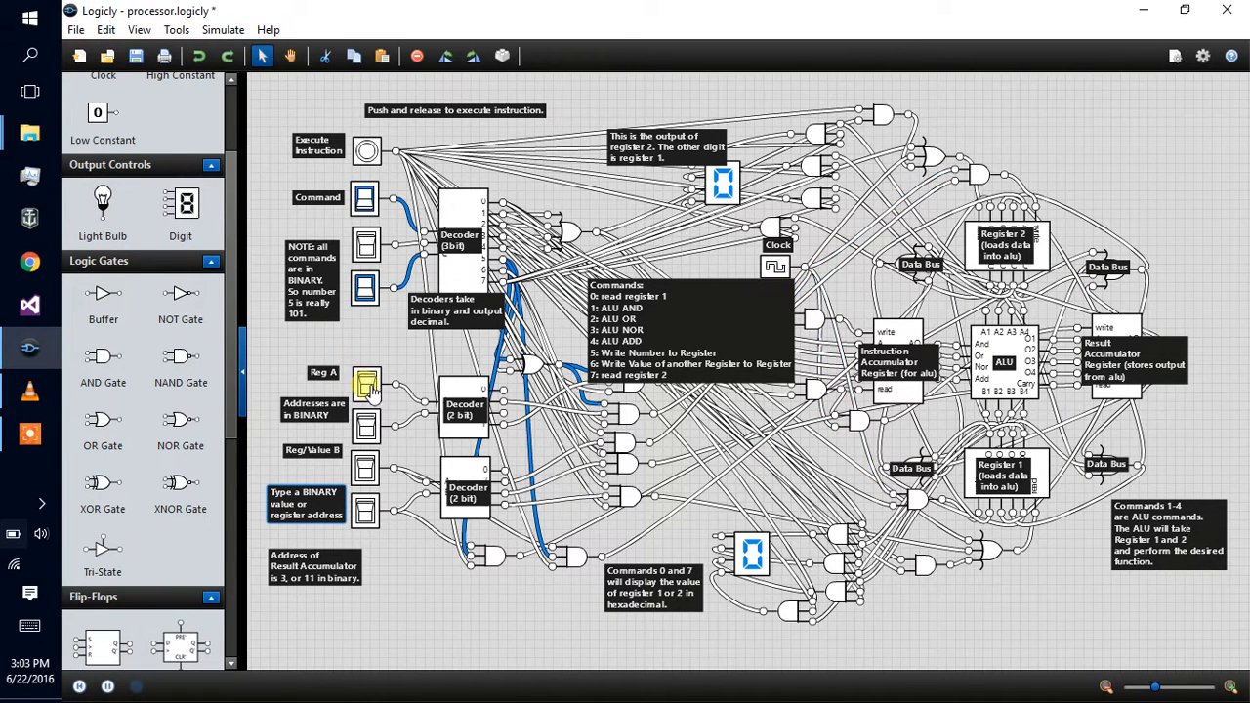
double_click(367, 381)
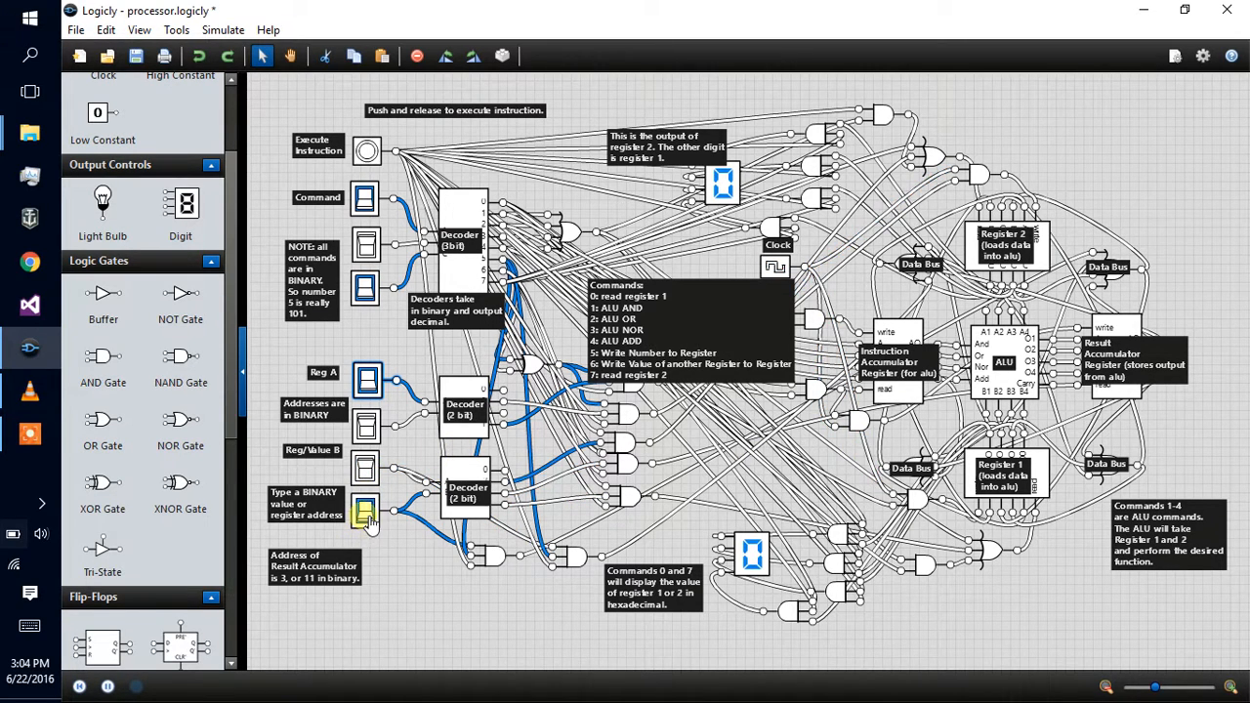
click(367, 148)
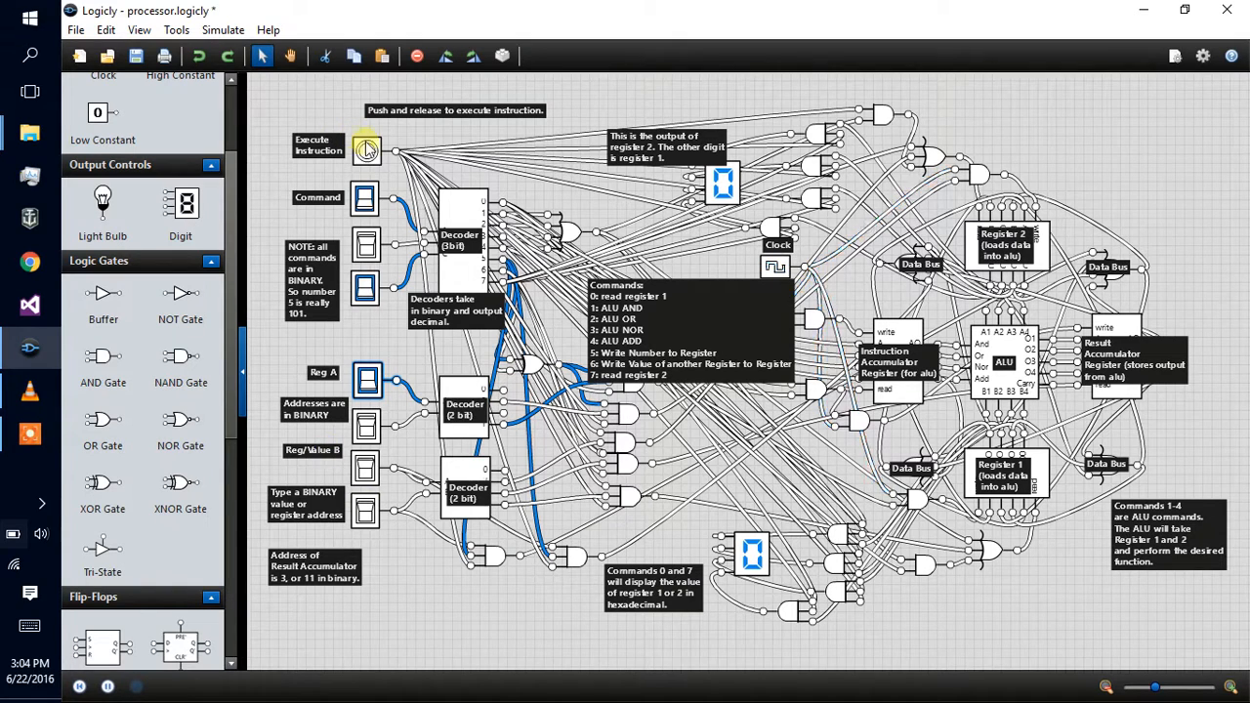
click(367, 151)
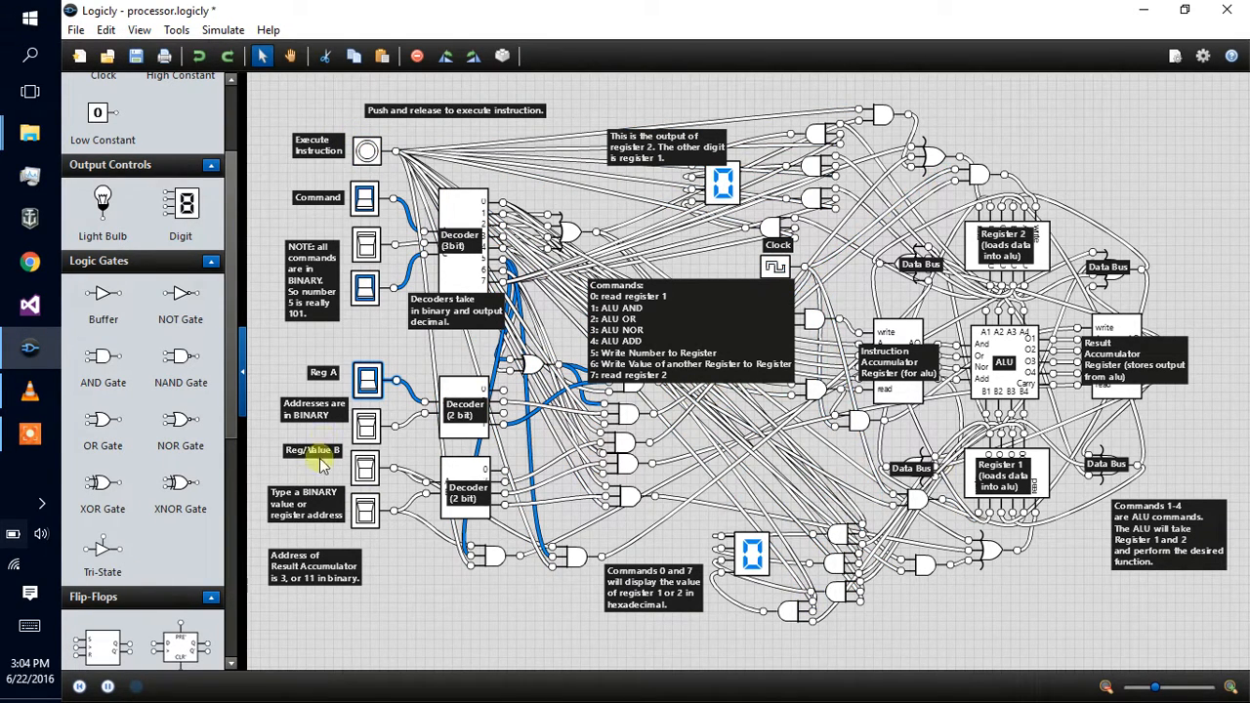
Step: Switch on the other Reg/Value B bit and execute the instruction with the new addresses
click(367, 468)
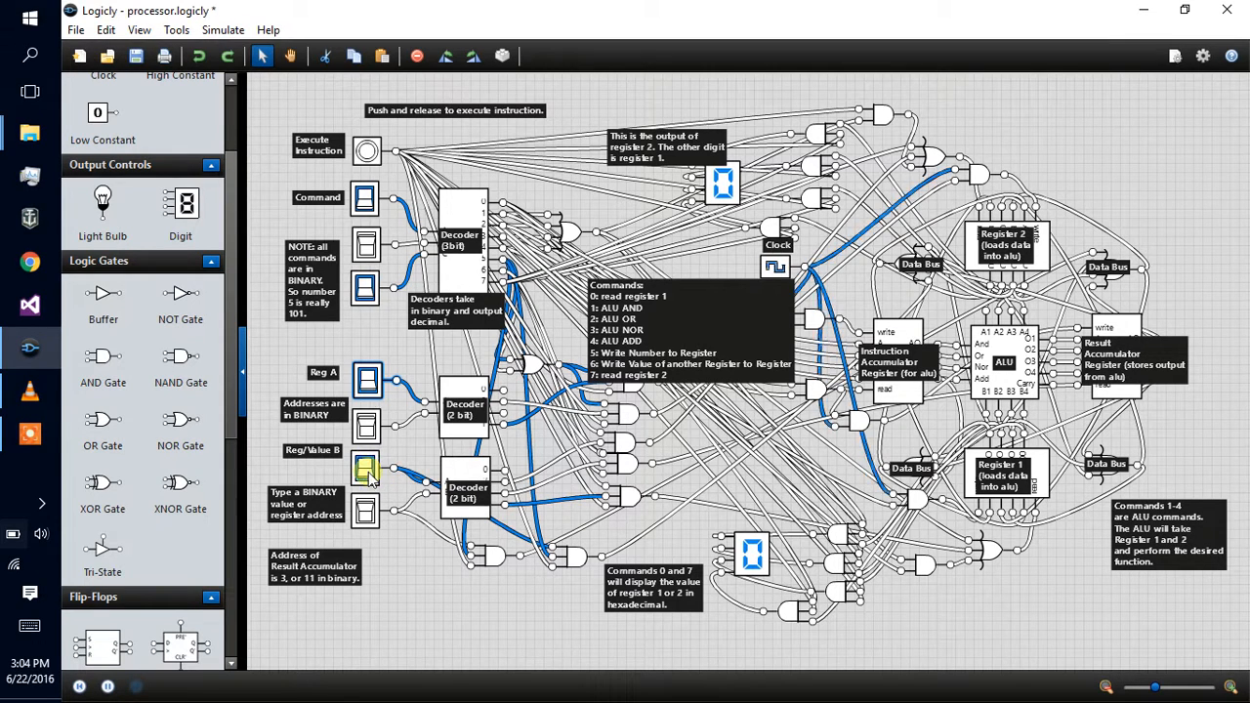
click(367, 152)
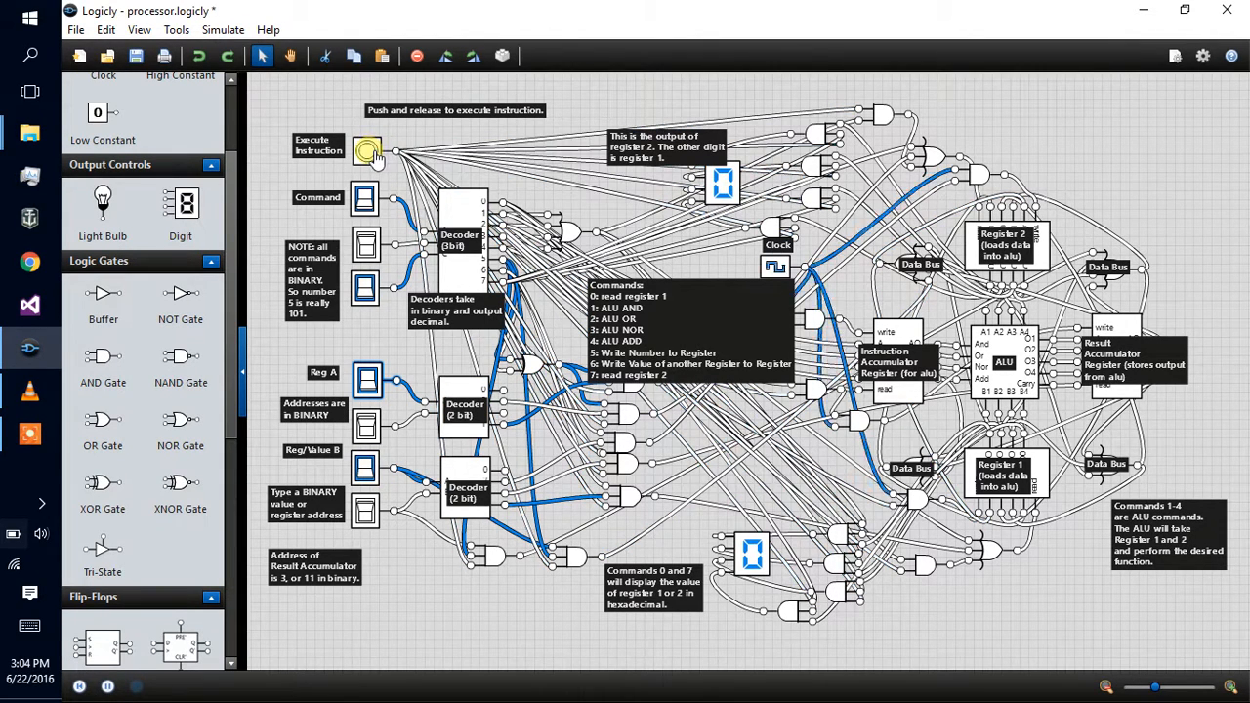
click(368, 154)
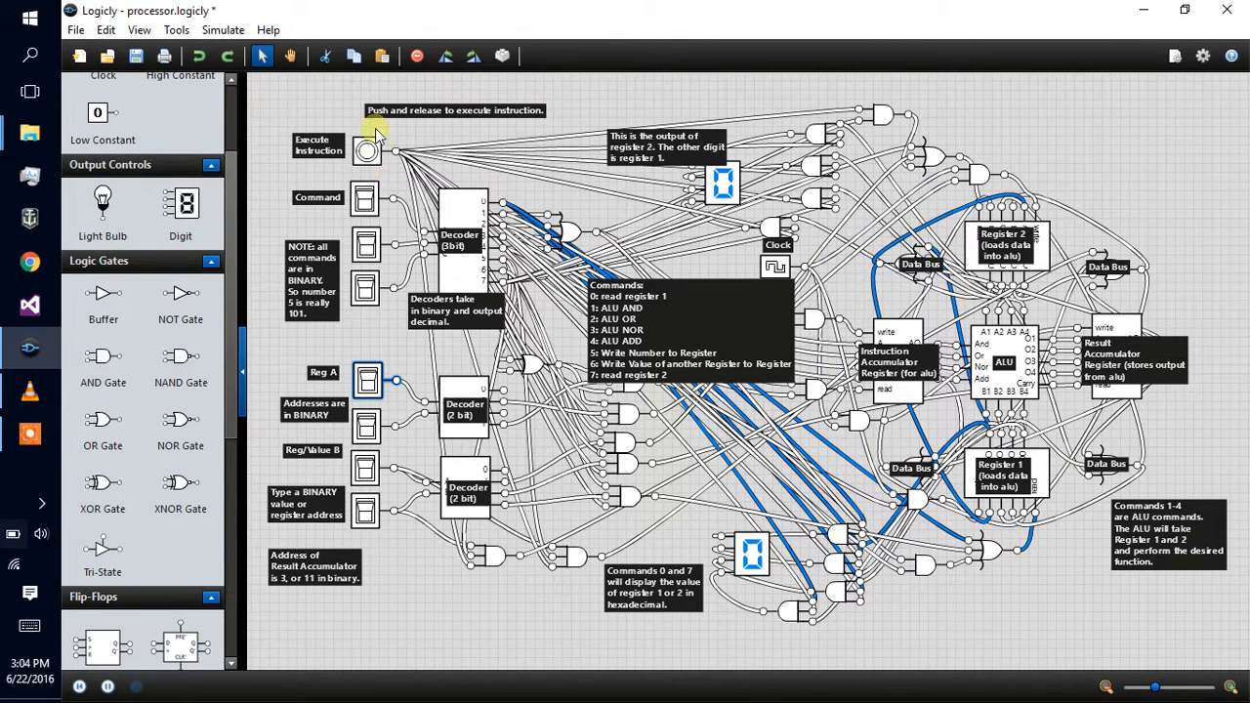
Step: Execute the read-register instruction with the command bits cleared
click(367, 152)
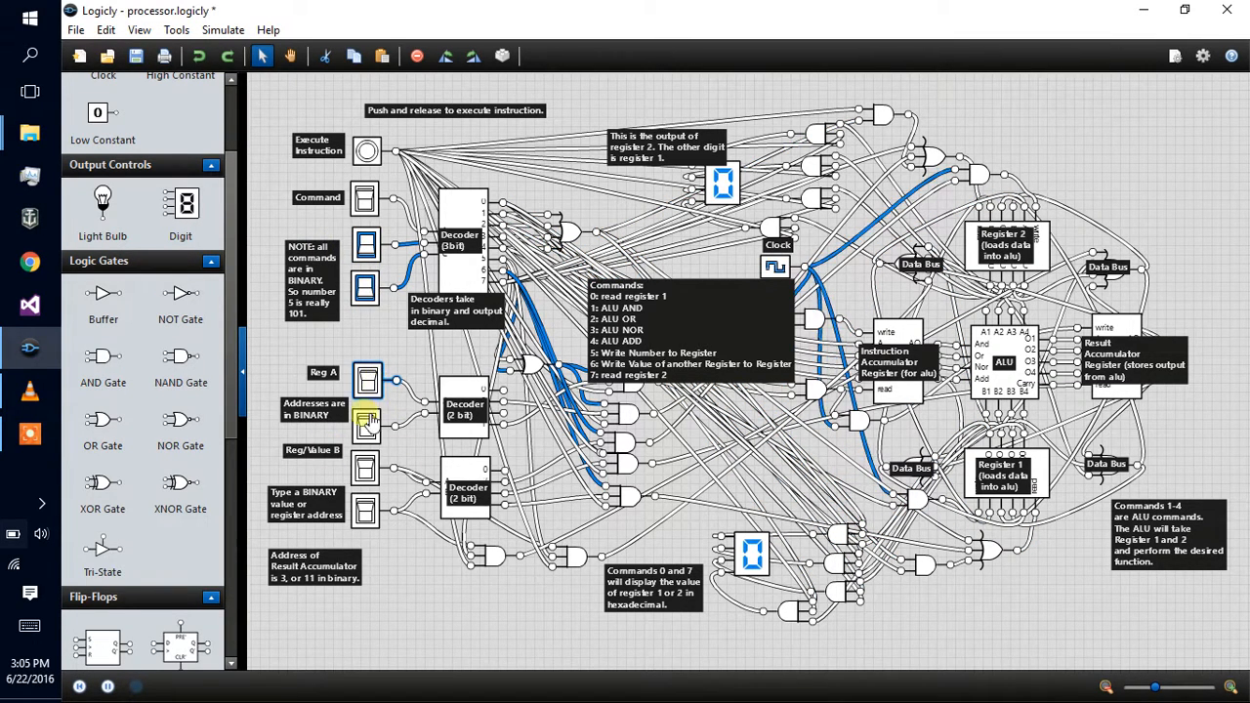
Step: Toggle the second Reg A address bit and first command bit, then execute the new instruction
click(367, 379)
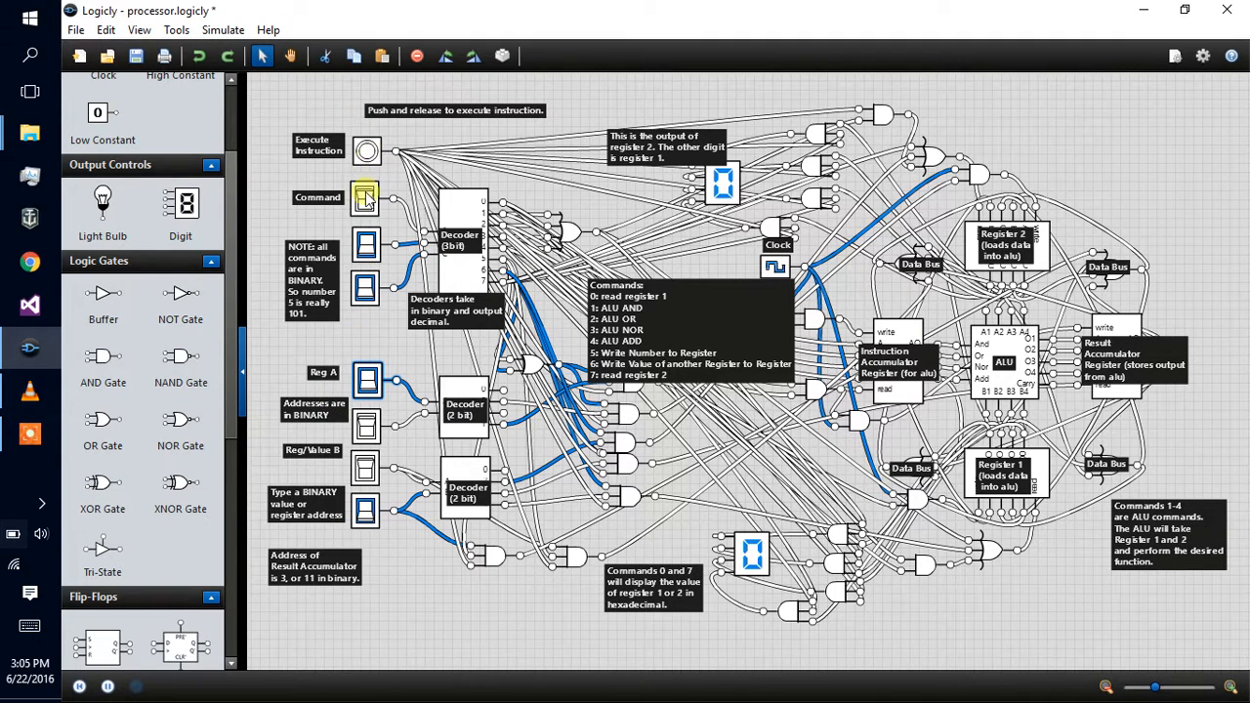
click(367, 152)
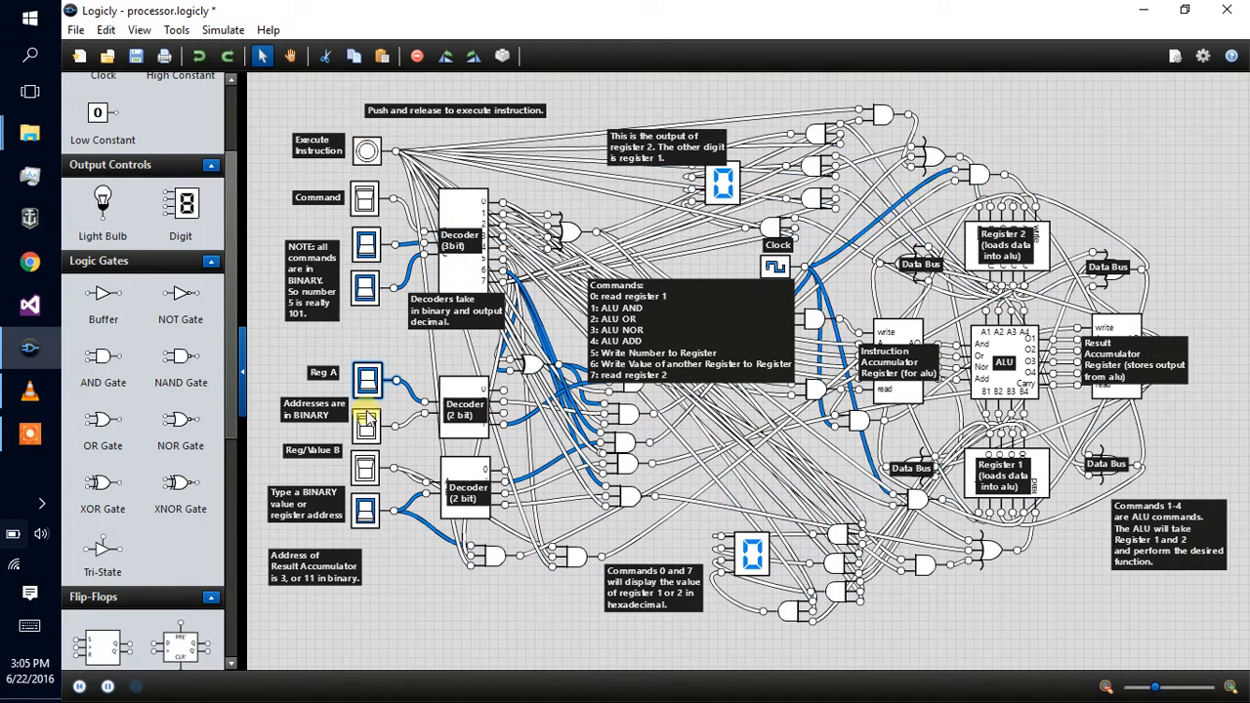
click(367, 379)
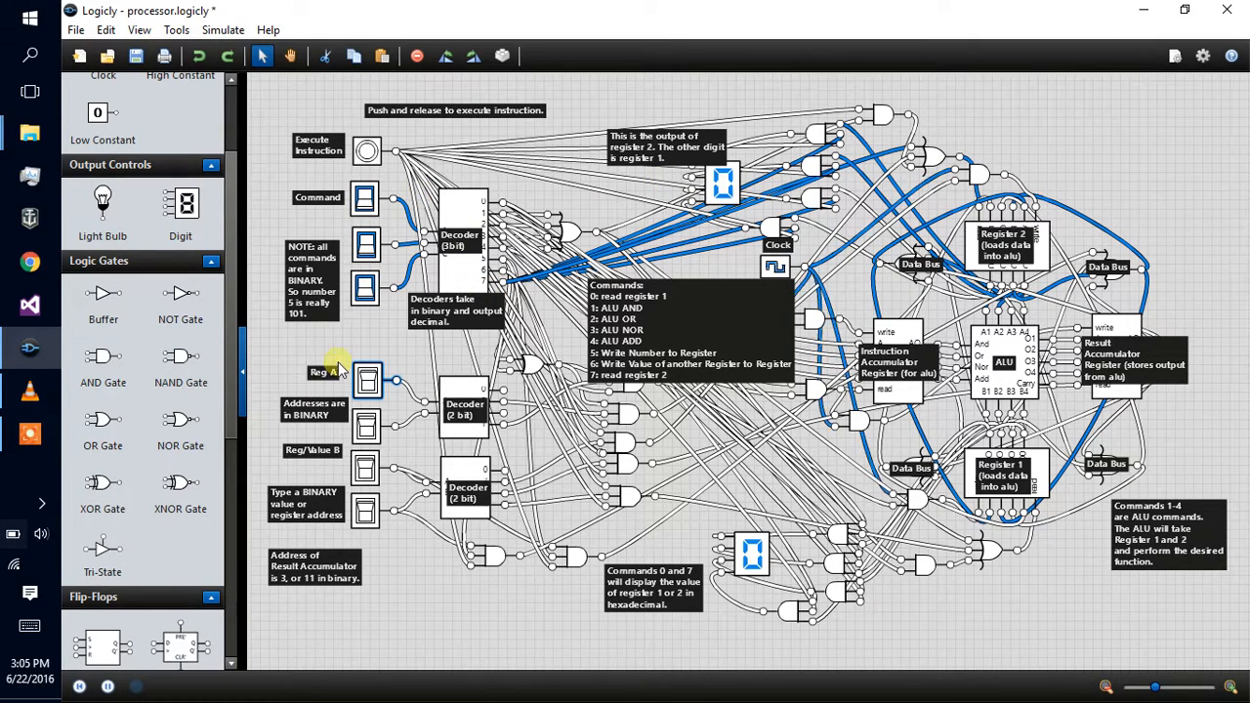
click(367, 153)
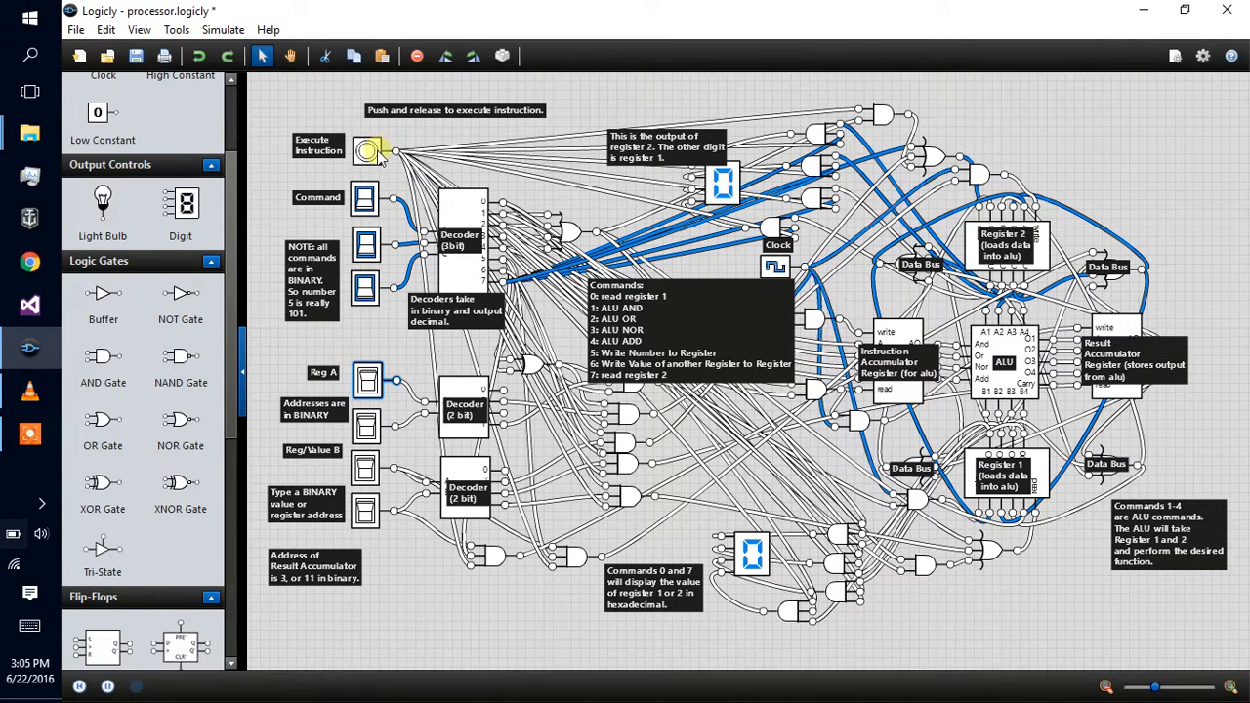
click(369, 152)
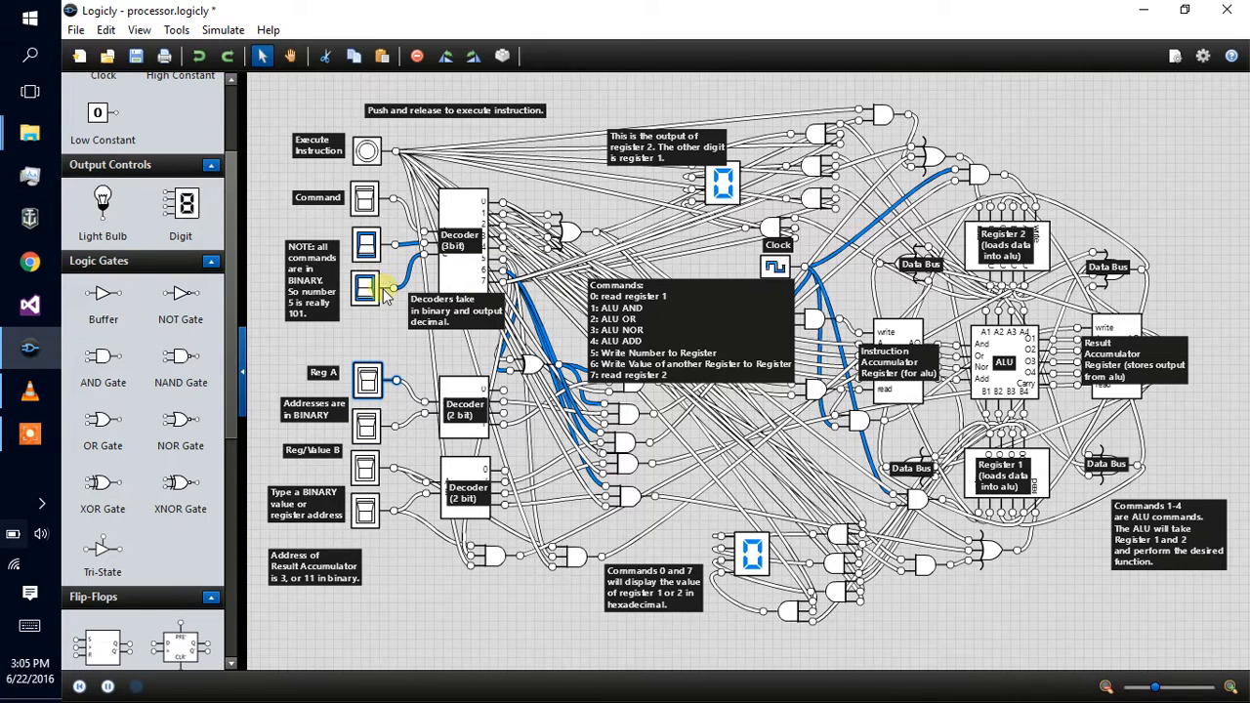
Step: Change the last command bit to a read and execute it so register 1 shows on the hex display
click(367, 153)
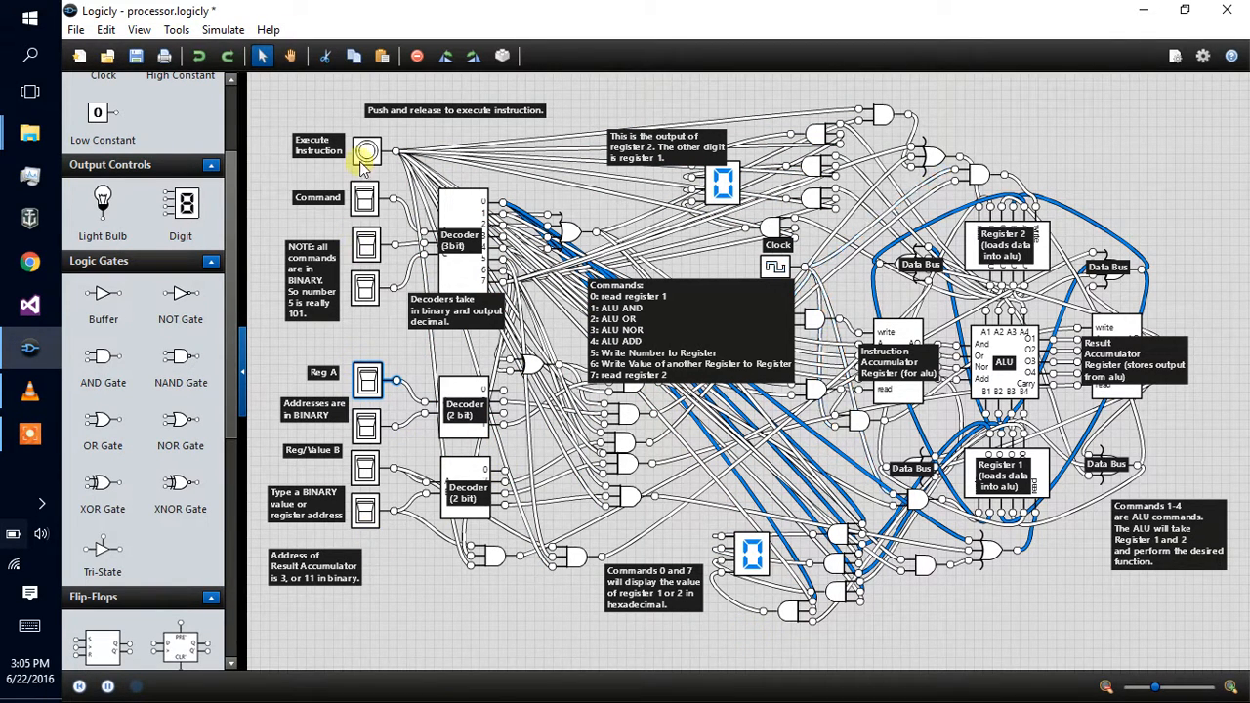
click(368, 152)
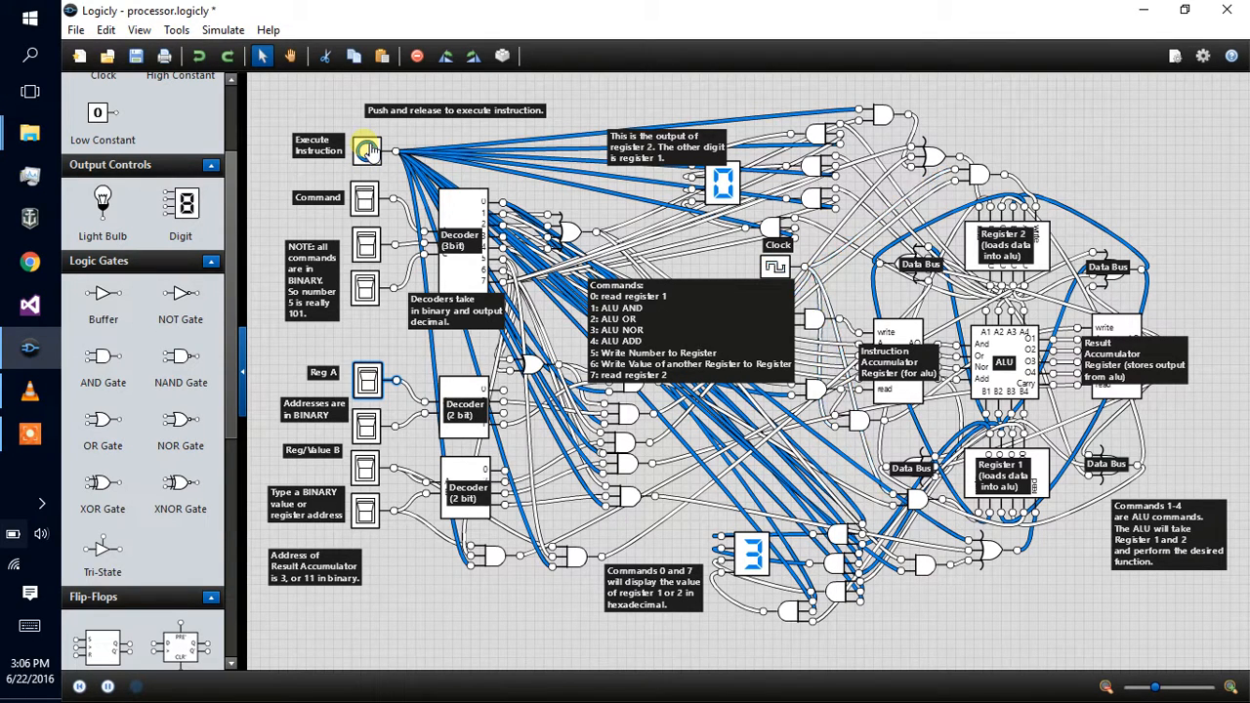
click(367, 152)
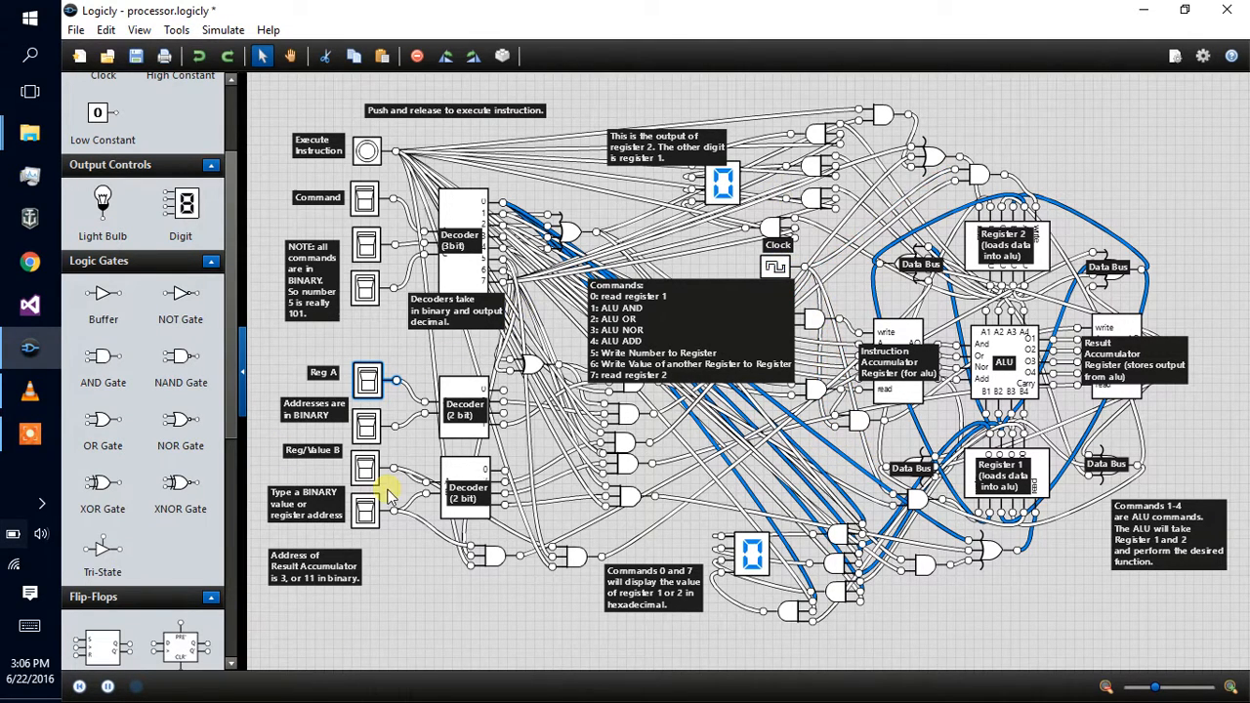
mouse_move(332, 478)
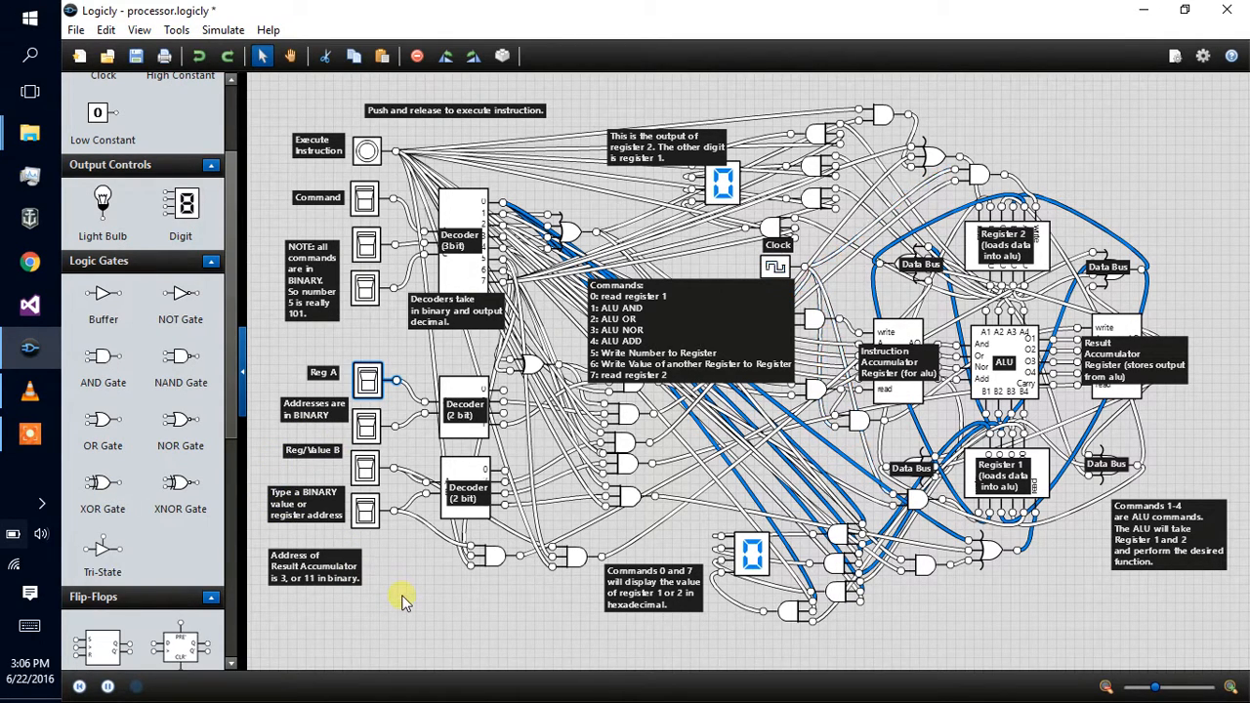
mouse_move(284, 352)
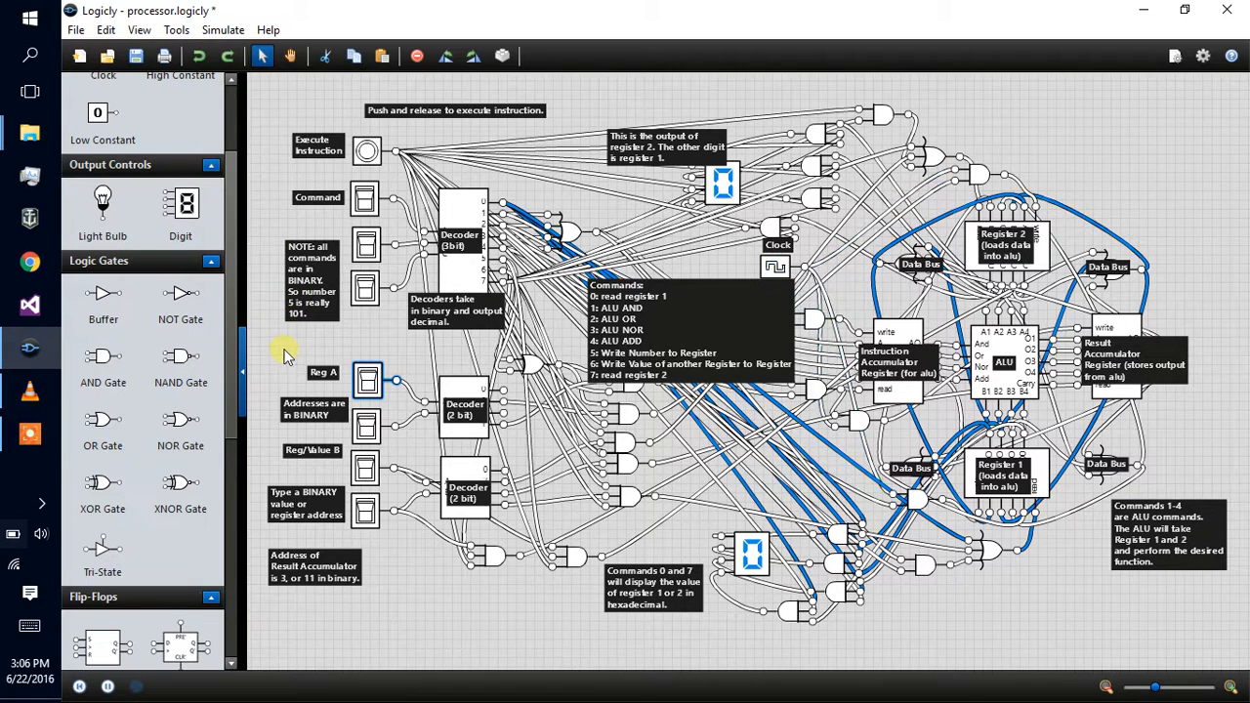
click(29, 434)
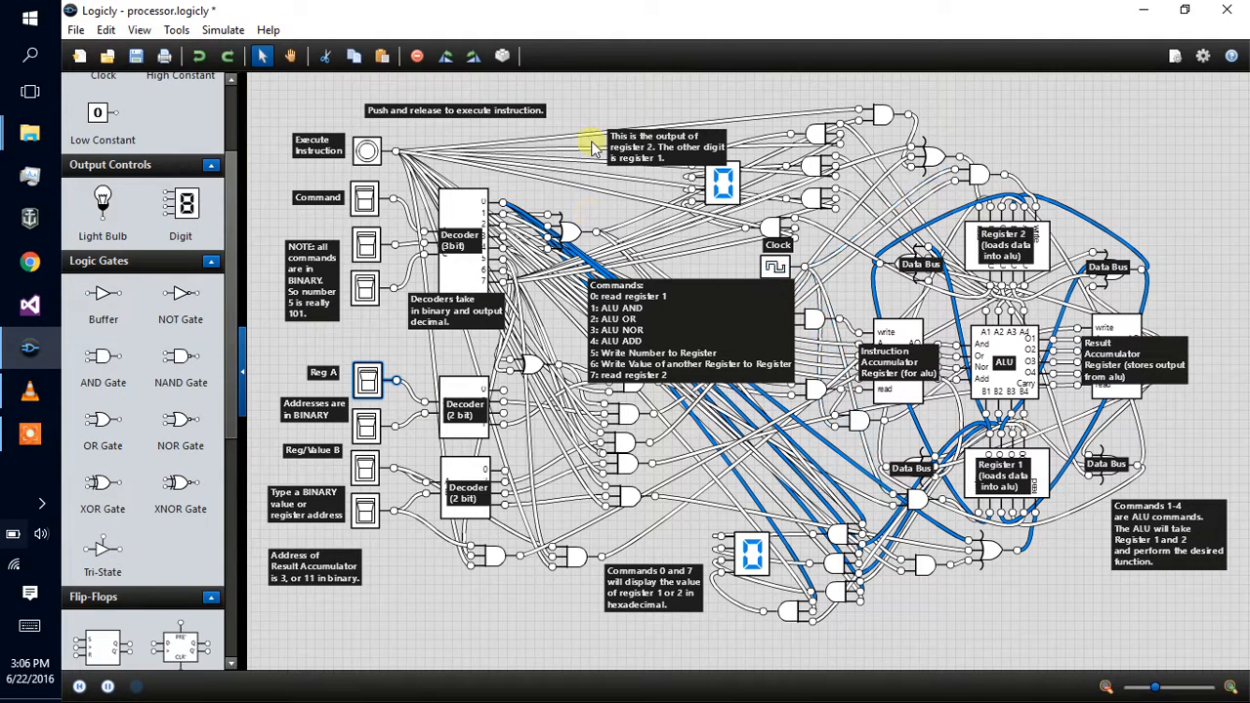
mouse_move(553, 145)
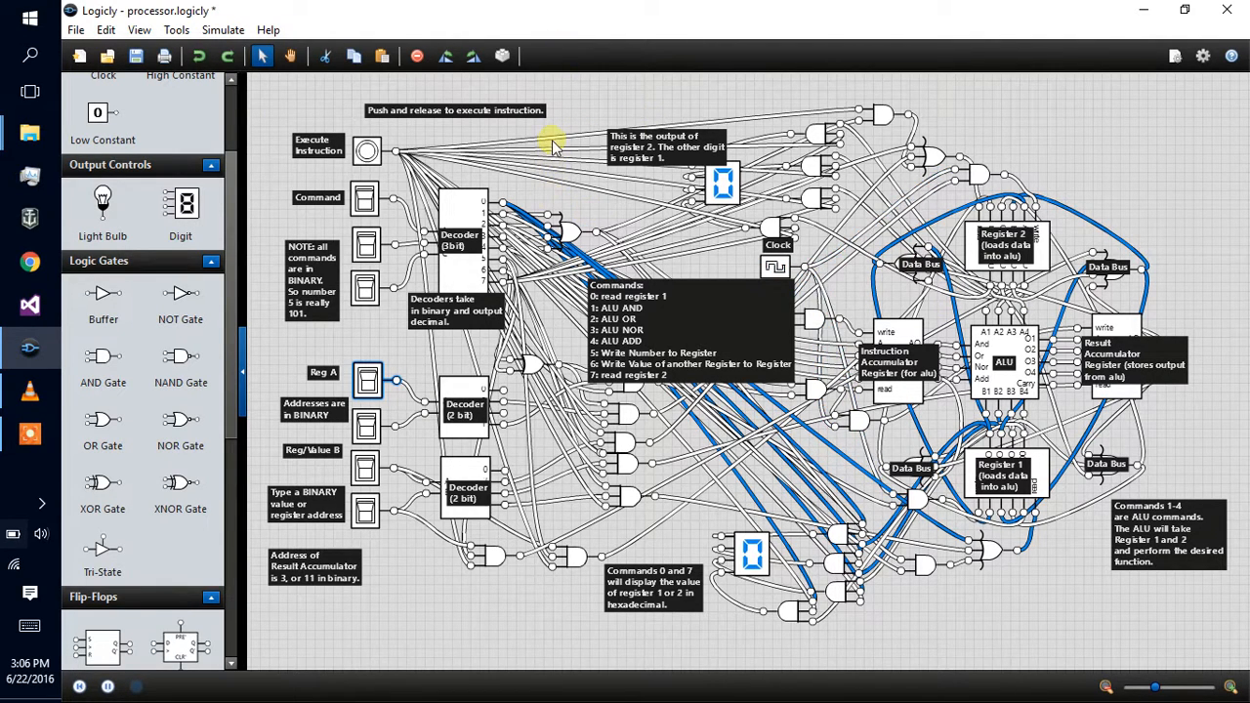
mouse_move(440, 160)
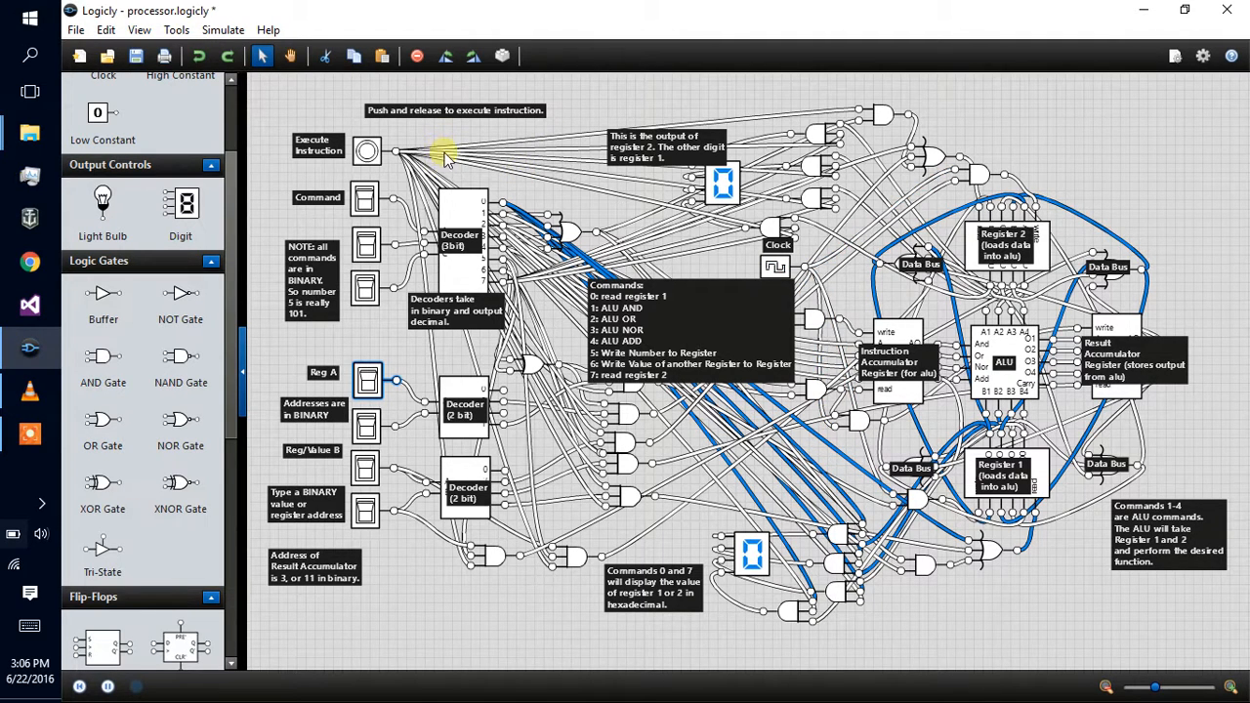
mouse_move(445, 133)
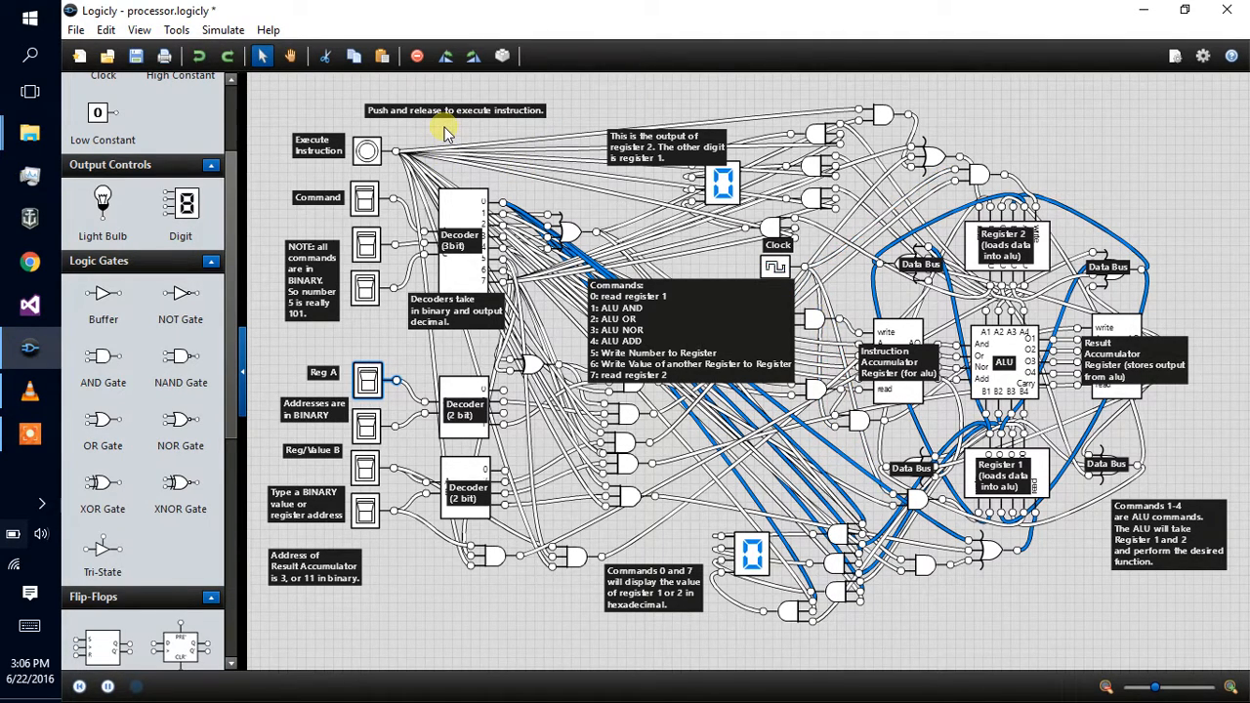